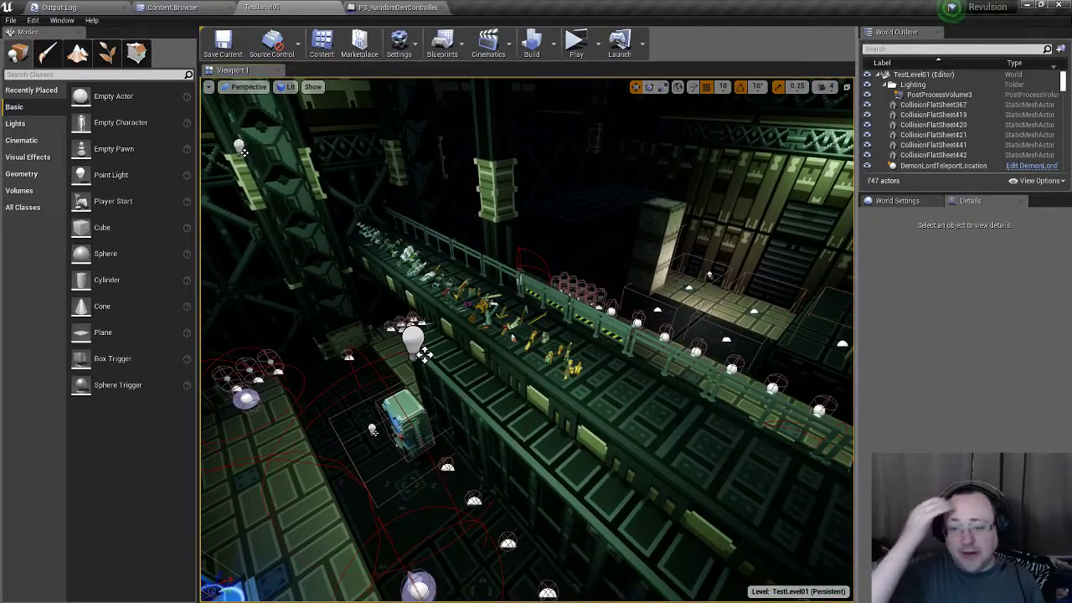
mouse_move(393, 7)
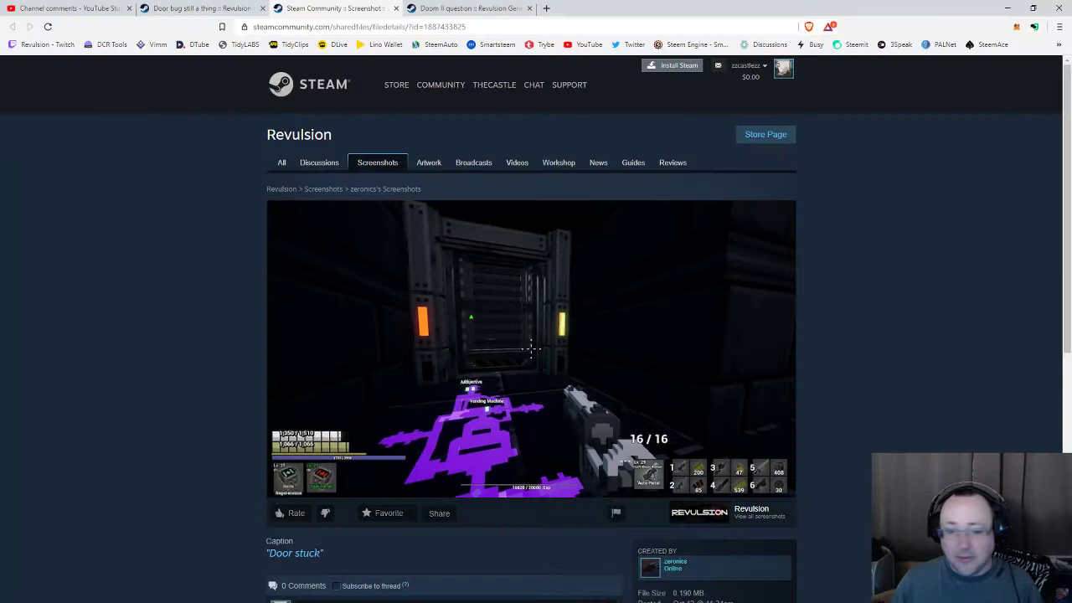
mouse_move(630, 362)
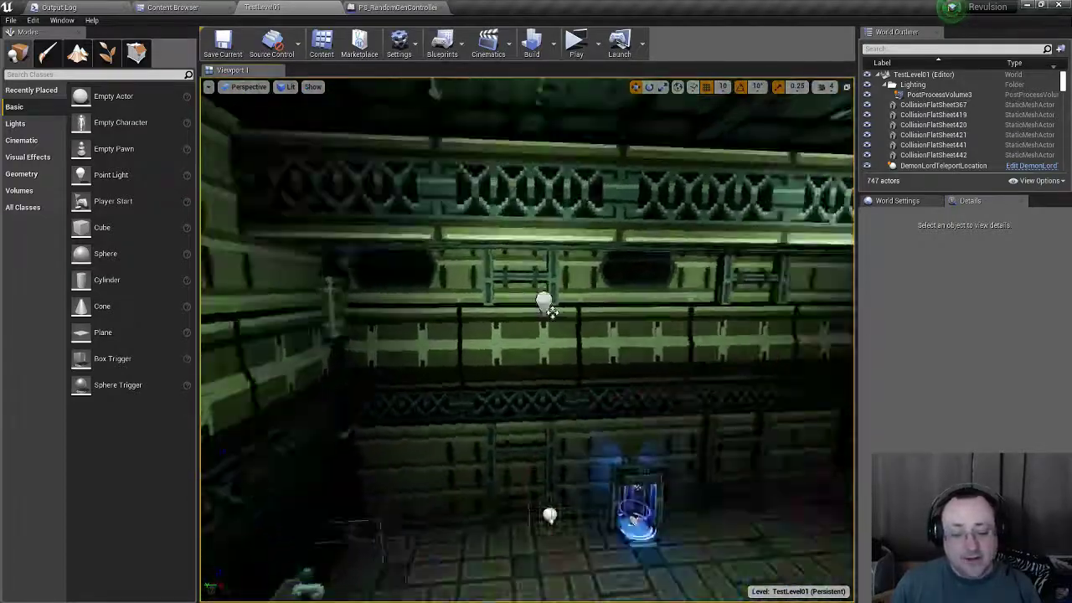
Step: Fly the camera to look around the green-walled corridor of the level
drag(544, 335, 536, 252)
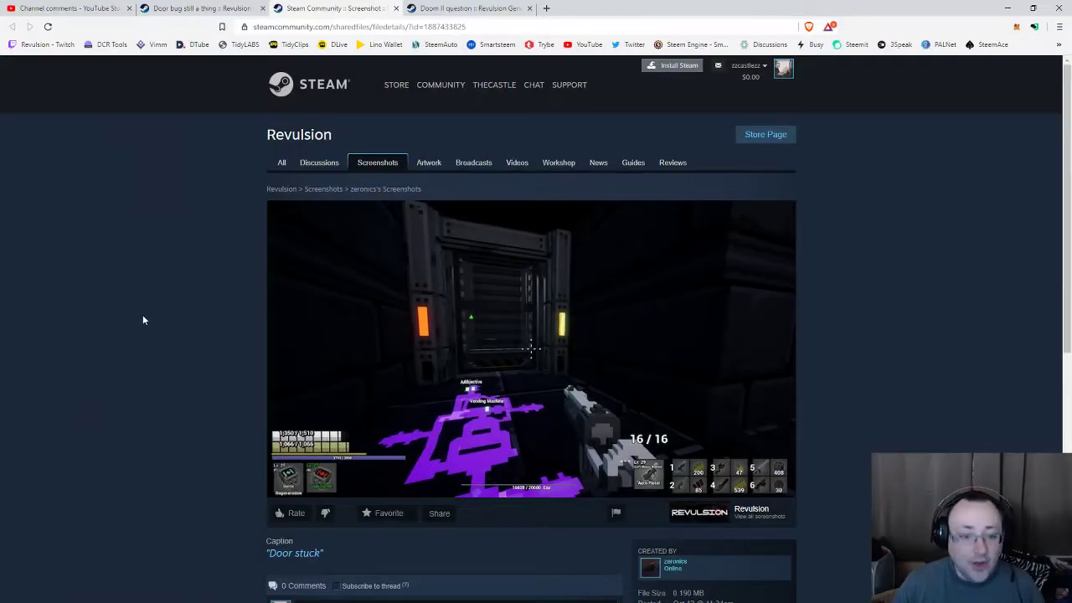
Step: Scroll the Door stuck screenshot page, then open Revulsion's Discussions board
scroll(down, 3)
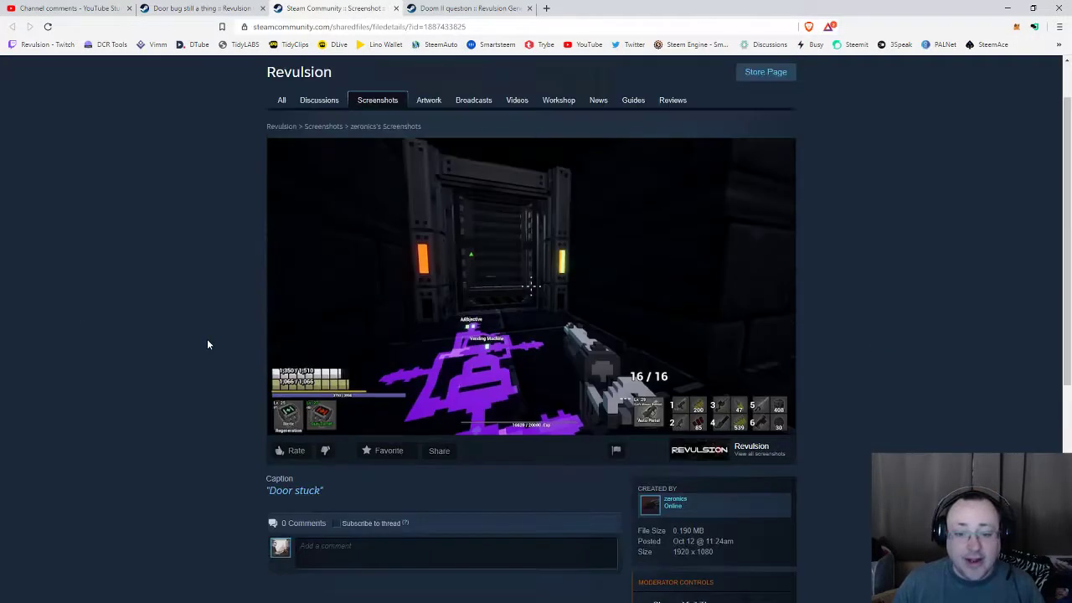
scroll(up, 3)
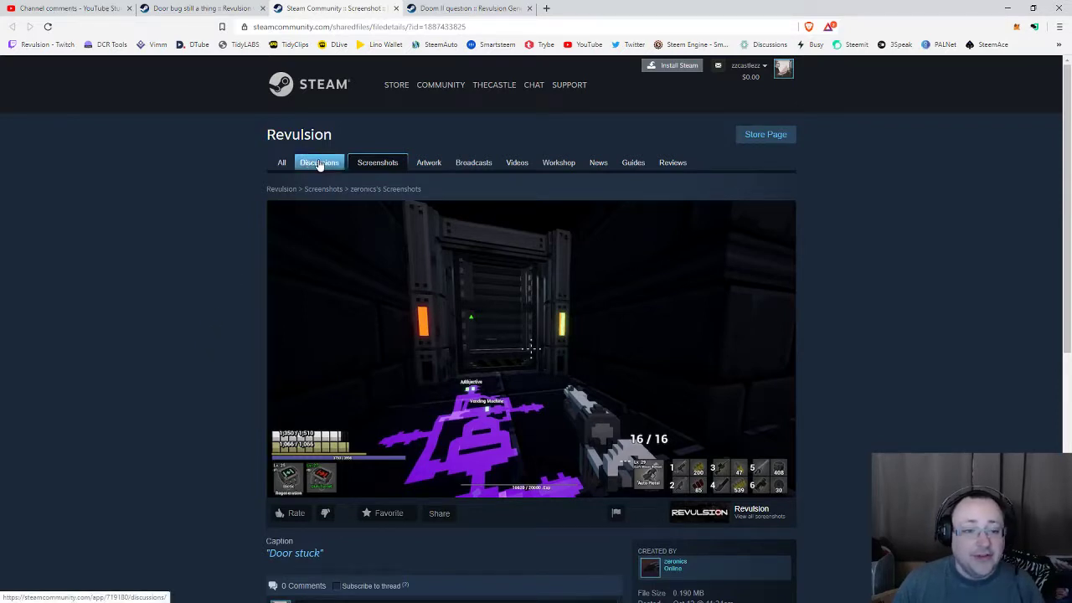
click(318, 163)
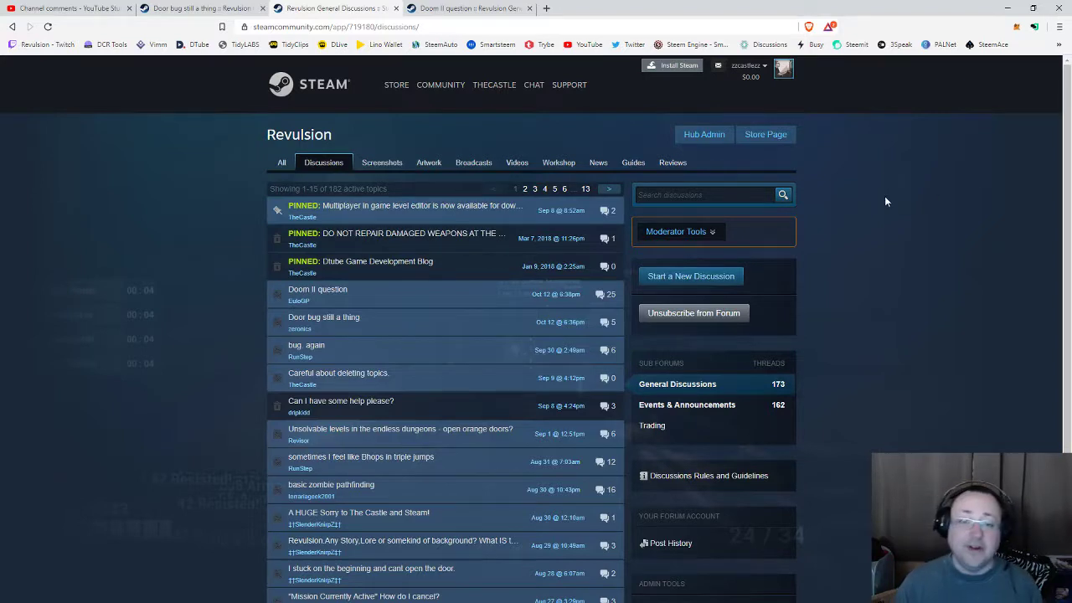
mouse_move(881, 201)
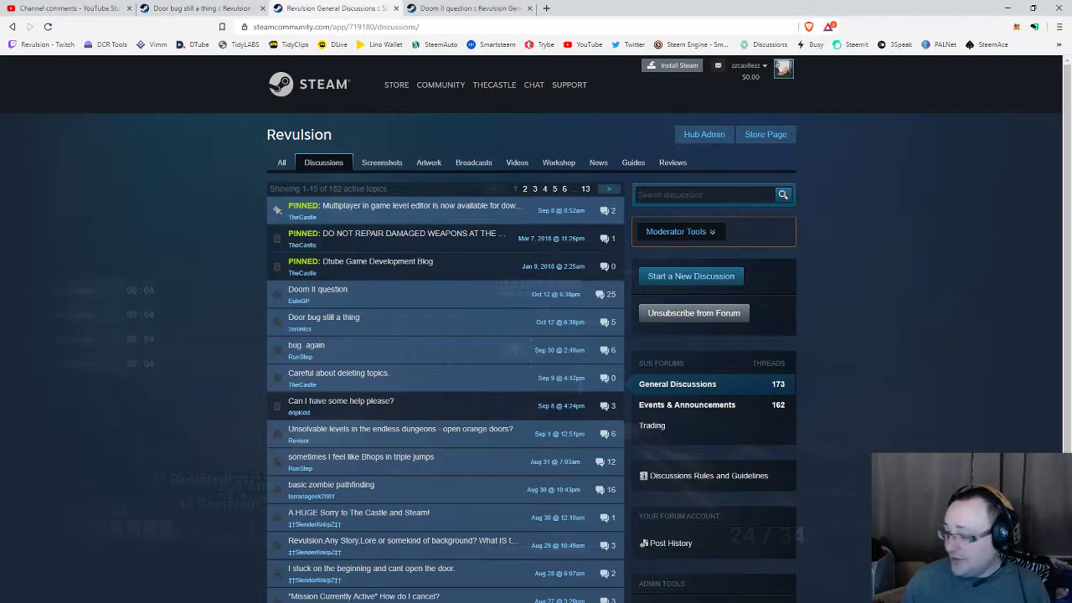
mouse_move(1009, 10)
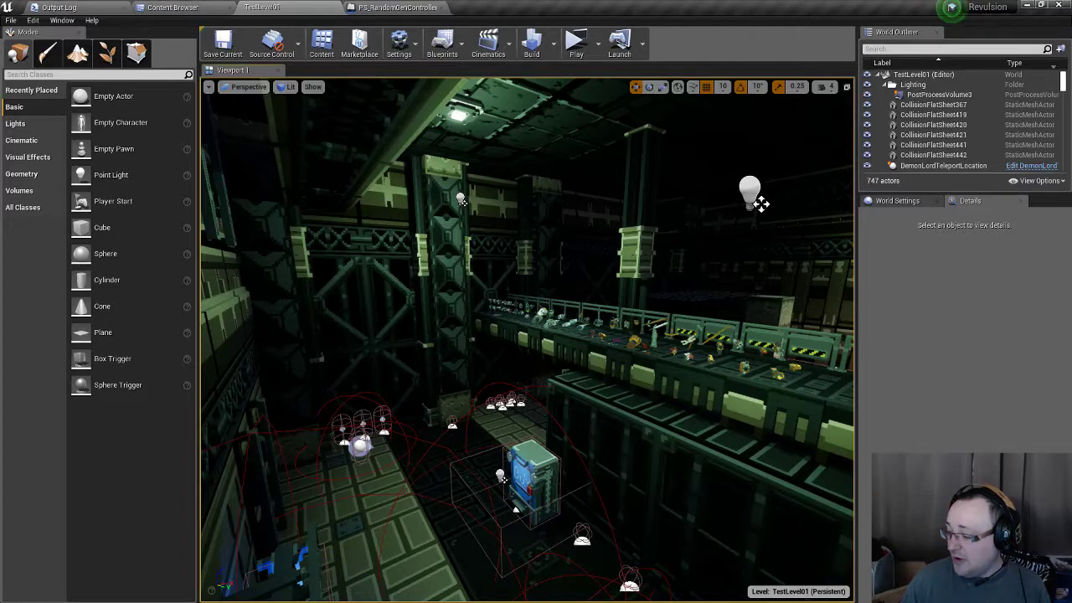
Step: Review the icon-generation widget design, the Output Log and the generated snapshot icons folder
click(483, 7)
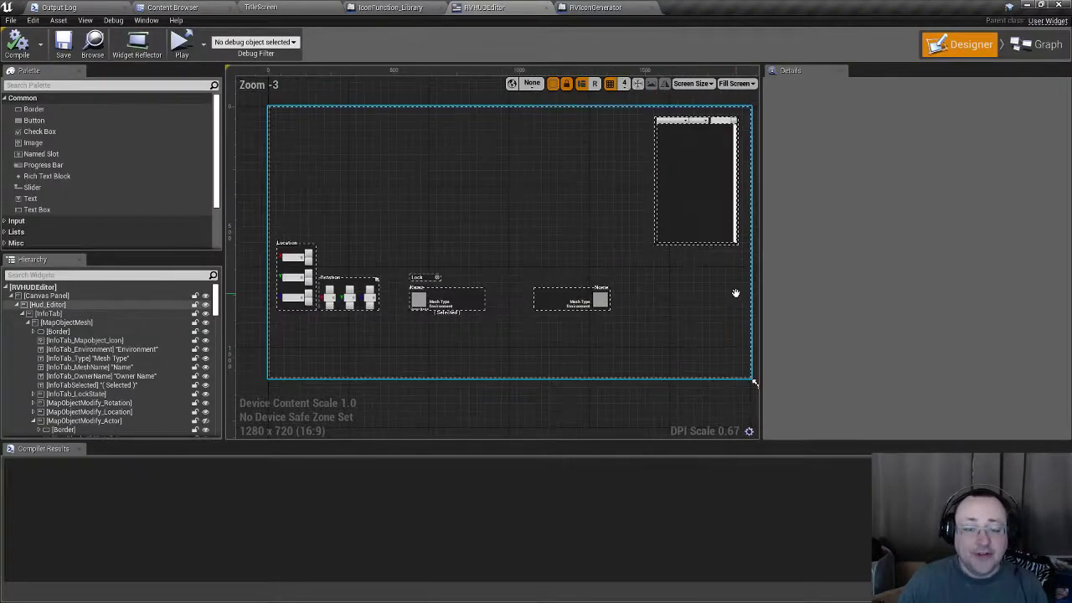
scroll(down, 3)
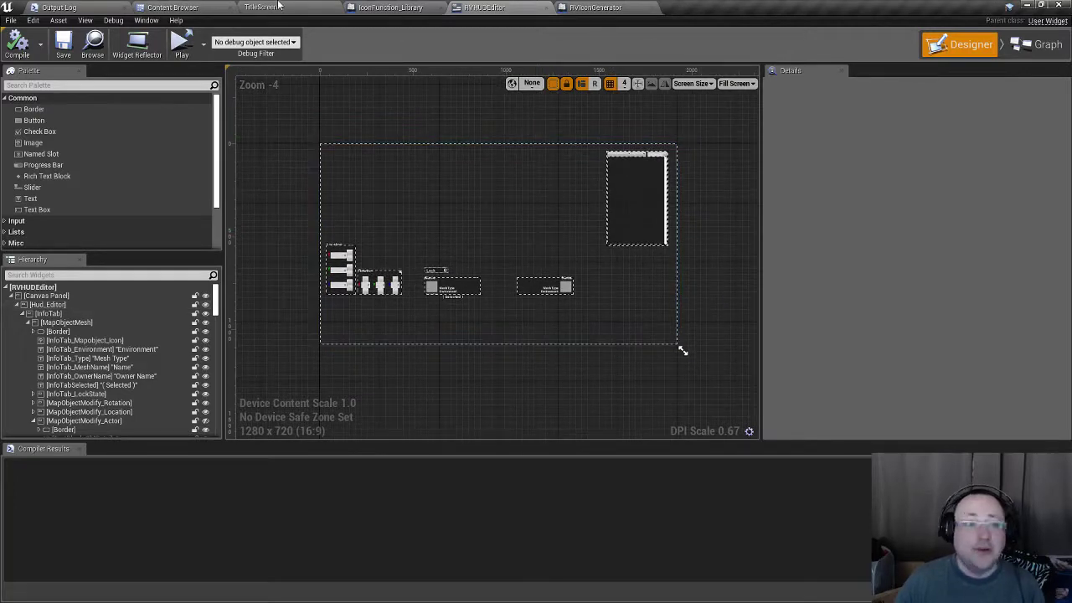
click(59, 6)
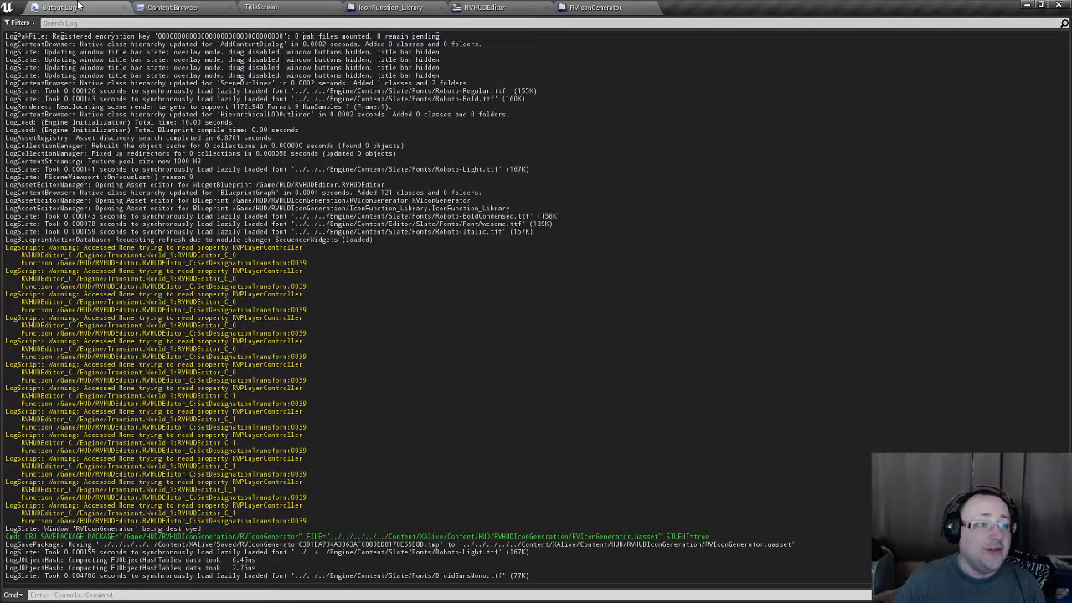
click(171, 6)
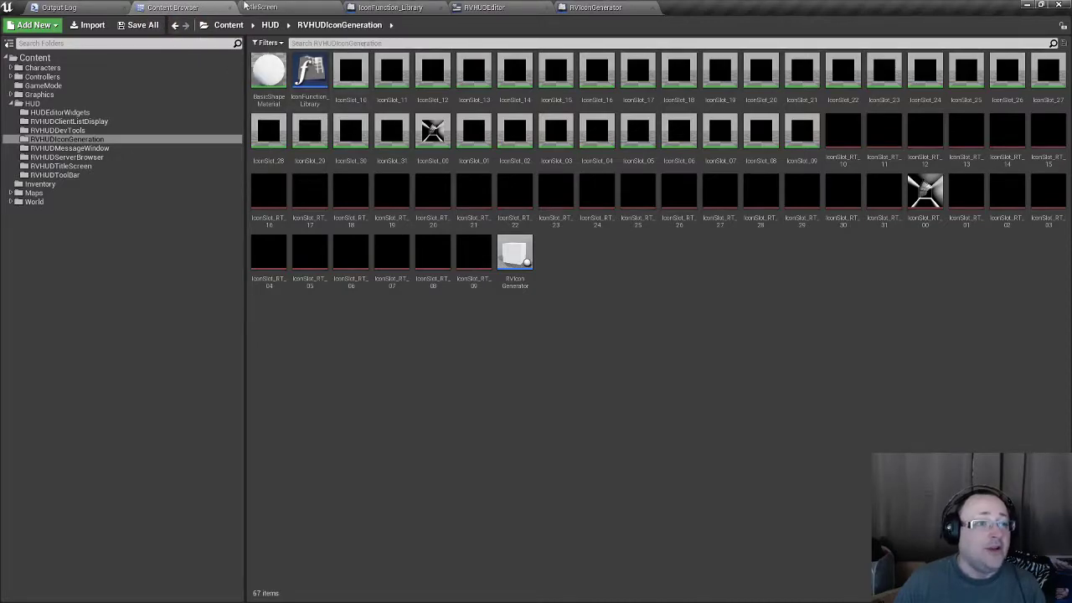
Step: Load the Revulsion_Base_01 map via File > Open Level, replacing the title screen level
click(10, 20)
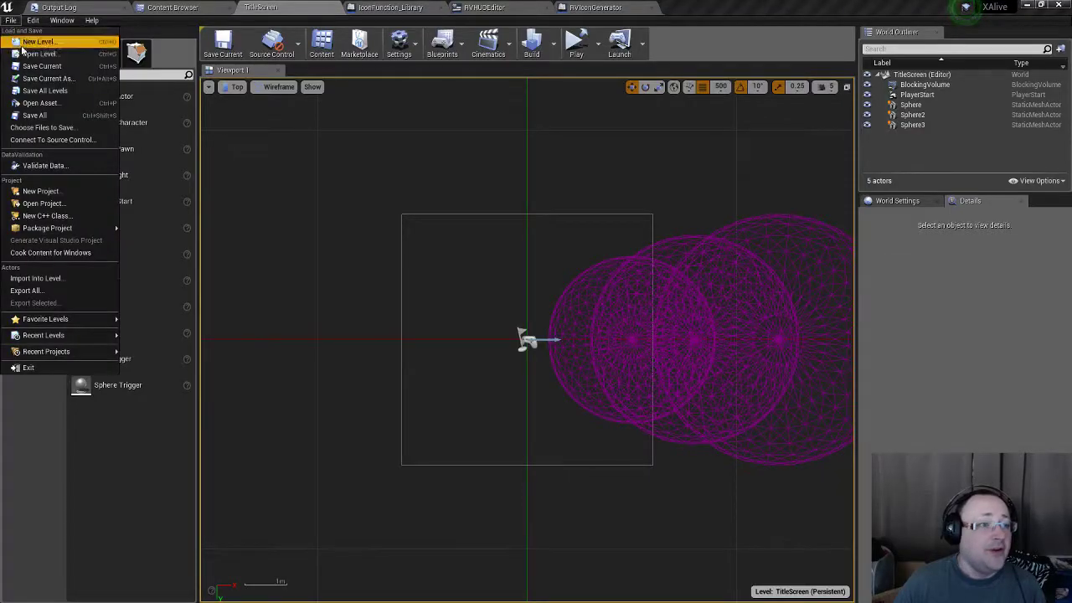
click(40, 54)
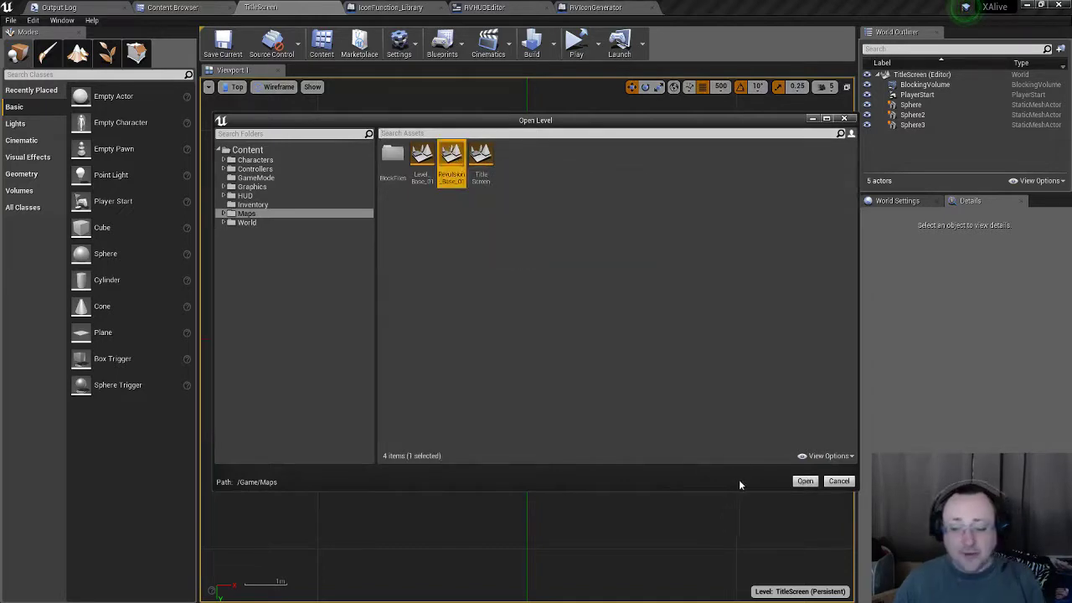
click(804, 481)
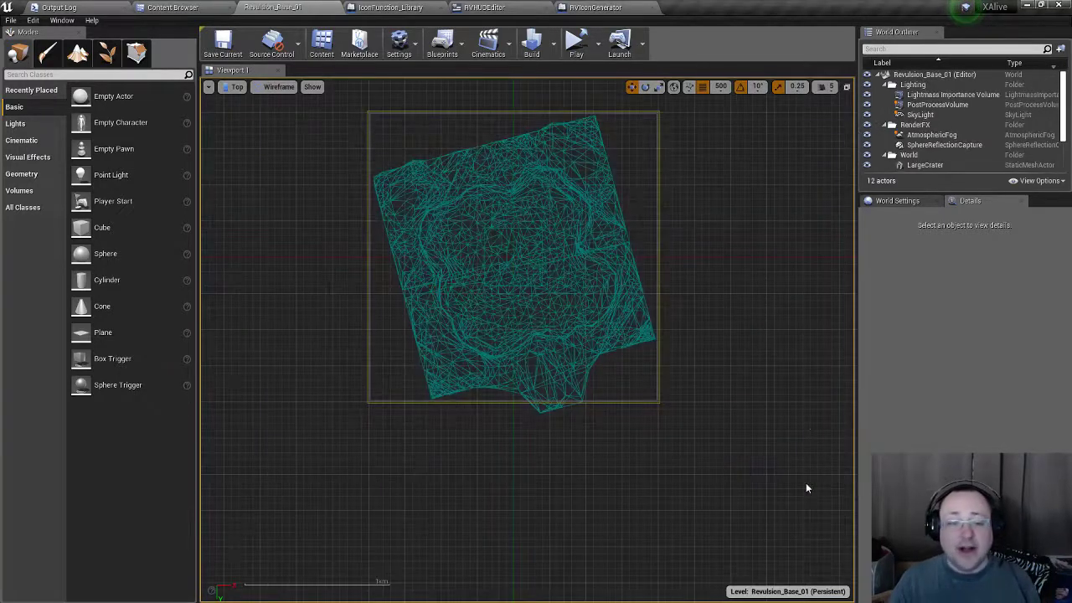
mouse_move(576, 42)
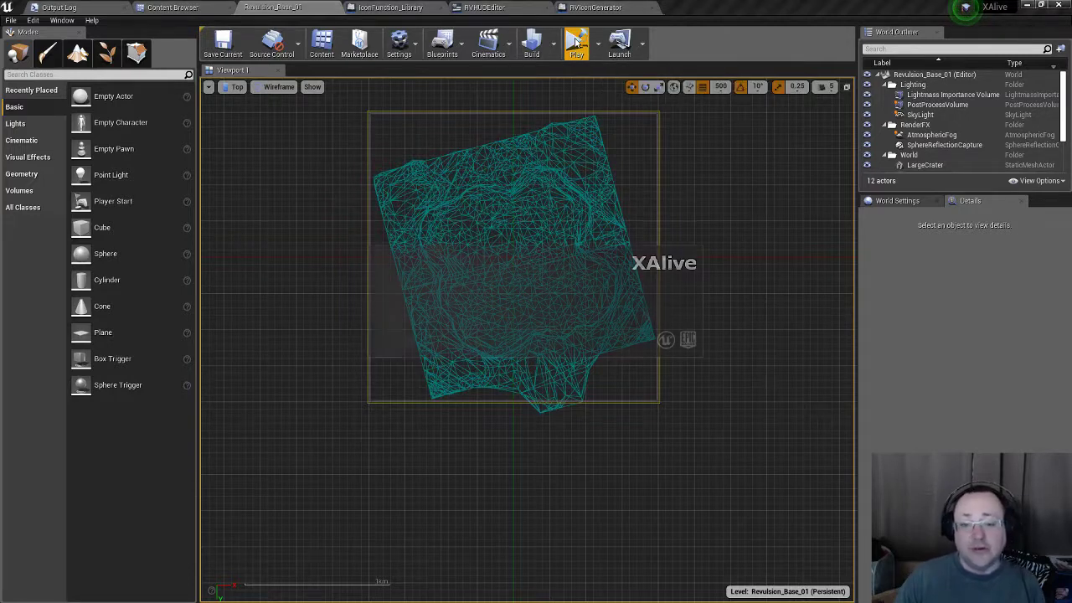
Step: Launch the game on Revulsion_Base_01 in a standalone window from the toolbar Play button
click(577, 42)
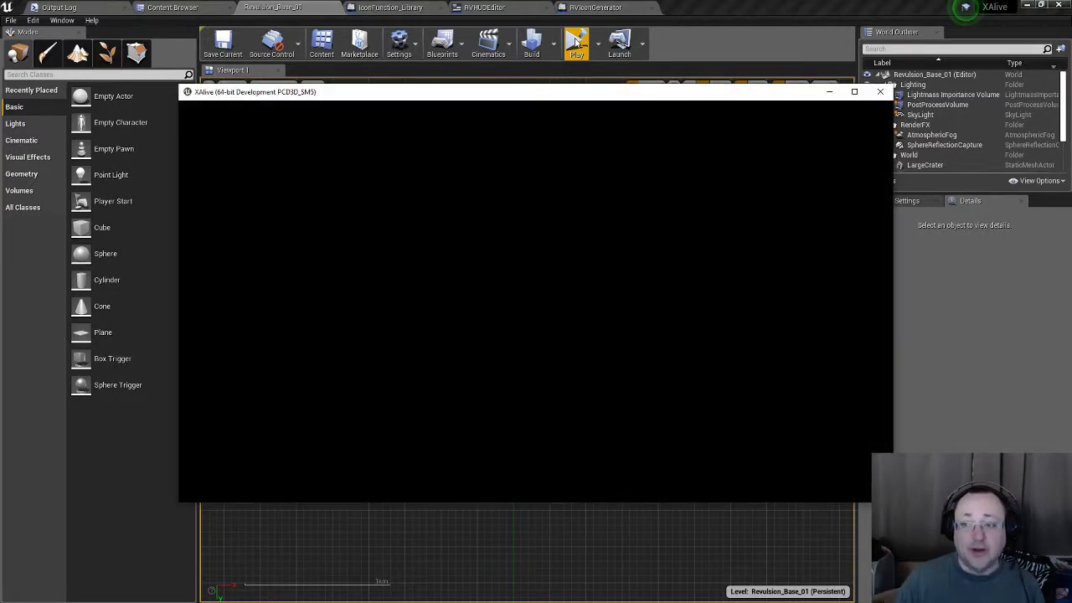
mouse_move(855, 96)
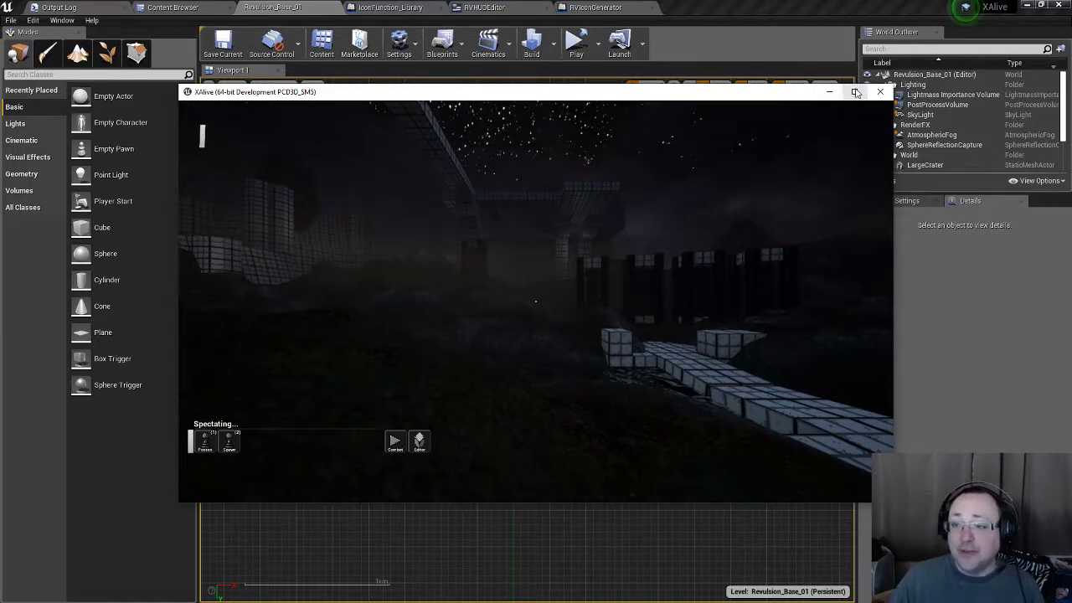
Step: Maximize the game window and switch from spectating into the in-game editor listing zombie prototypes
click(854, 91)
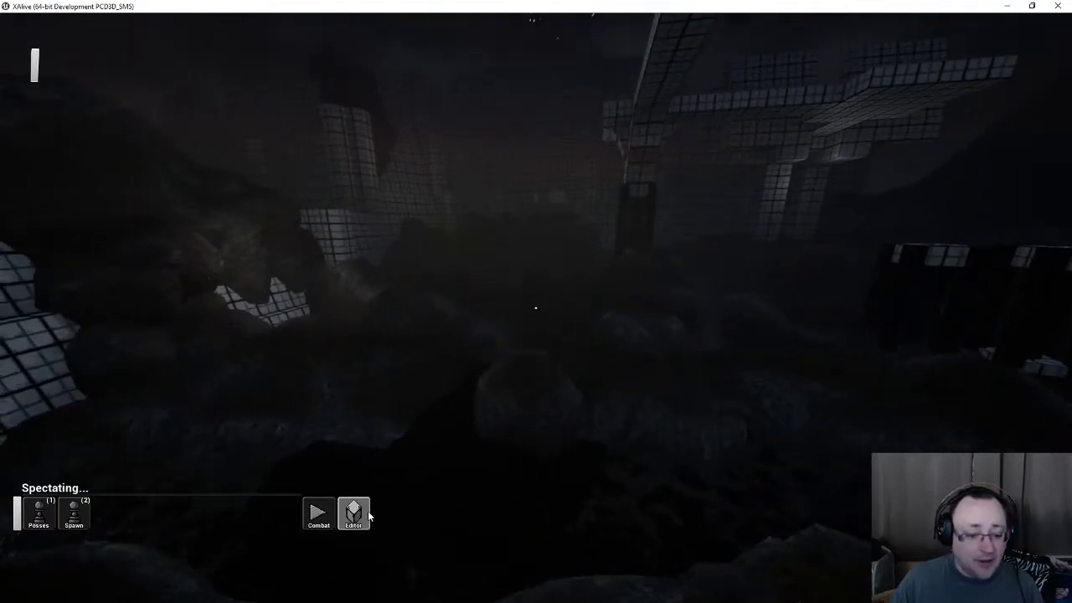
click(352, 513)
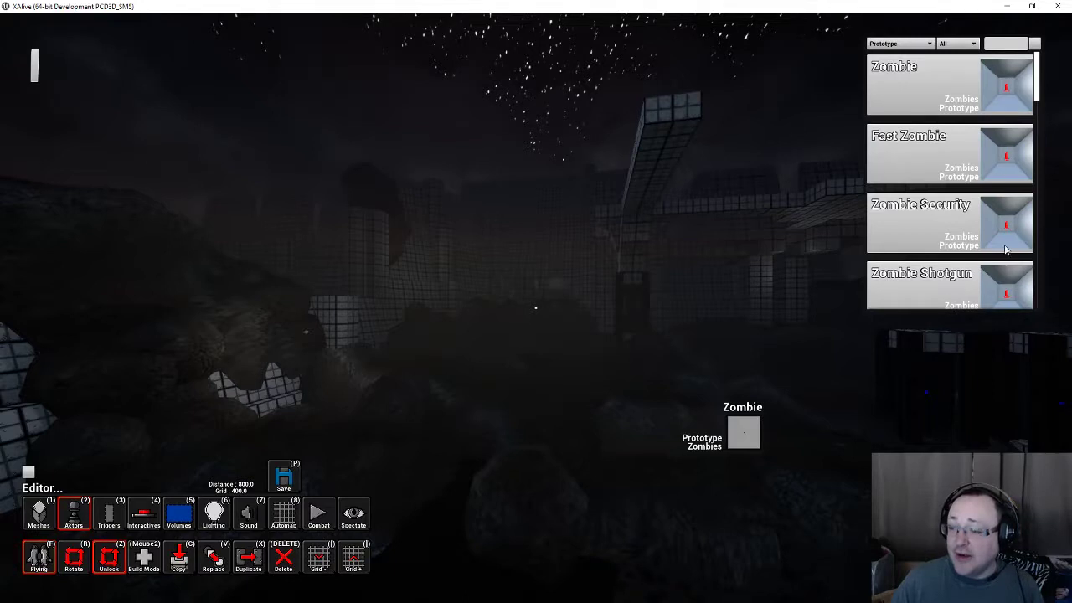
scroll(down, 3)
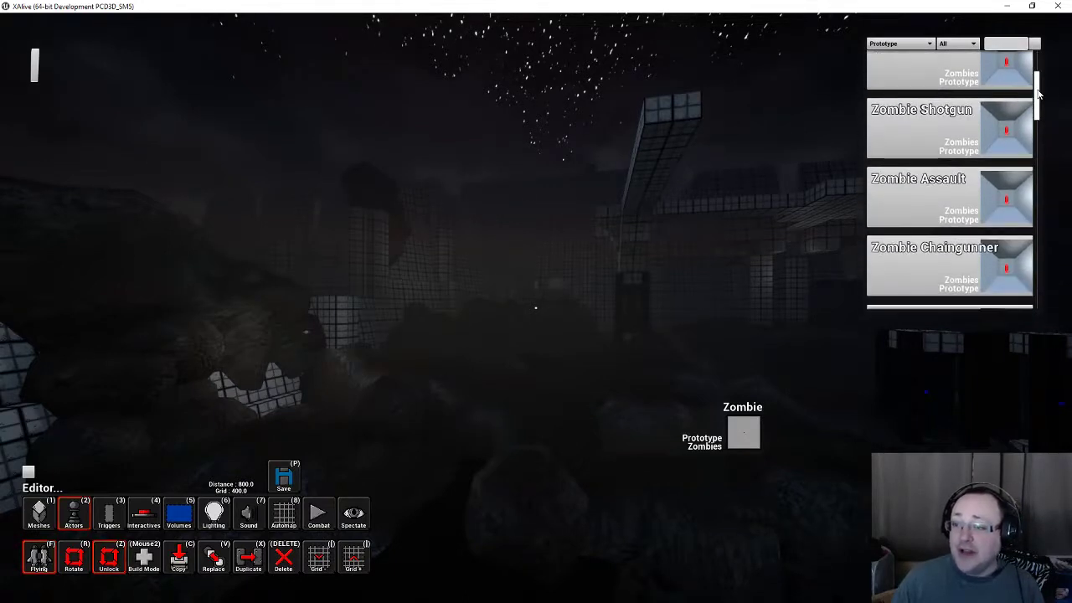
scroll(down, 3)
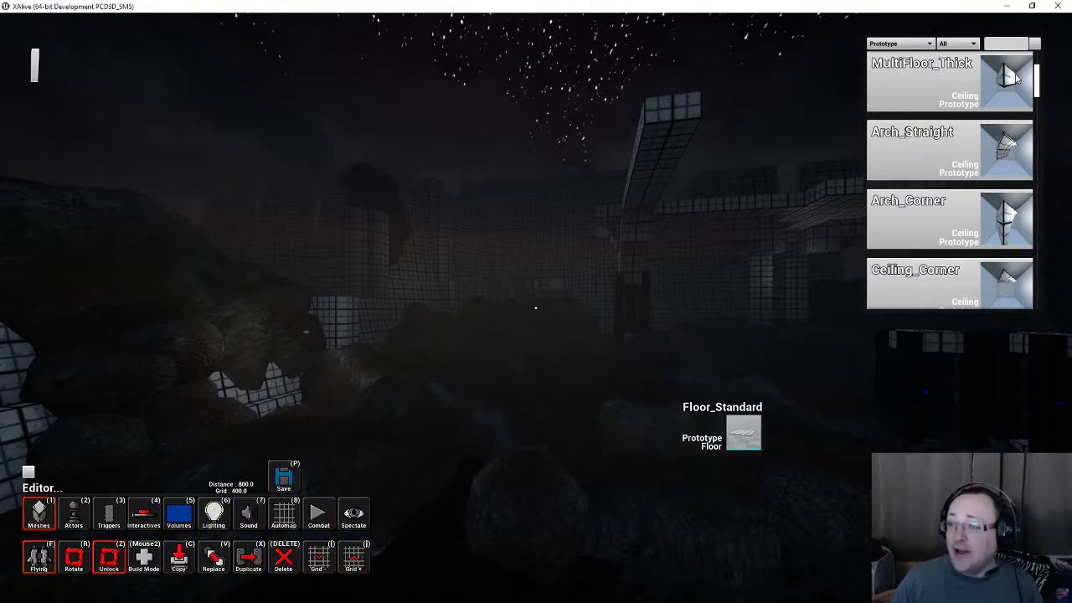
scroll(up, 3)
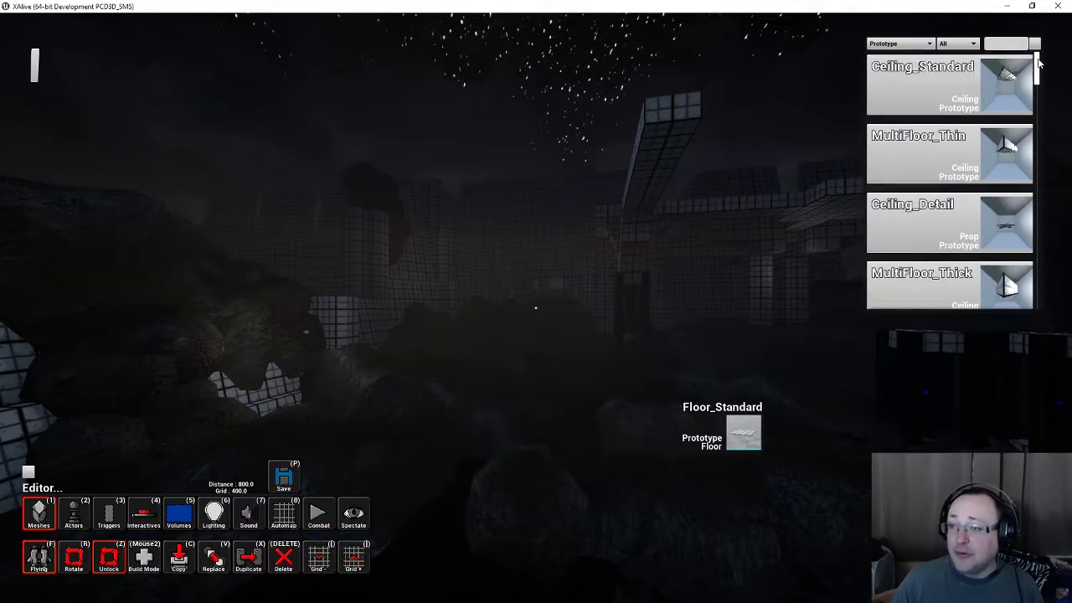
scroll(down, 3)
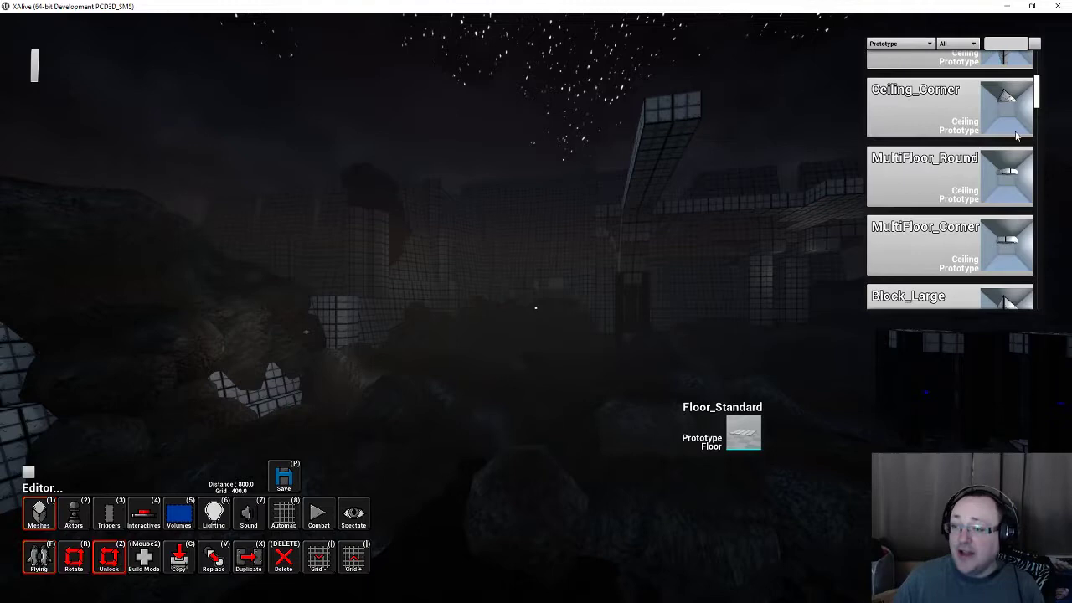
scroll(down, 3)
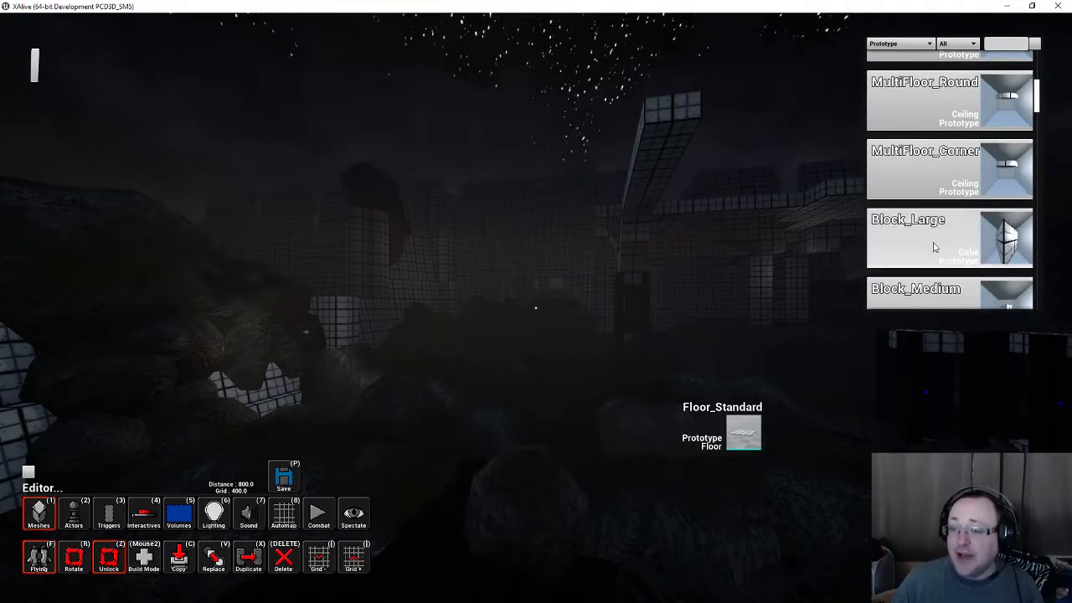
scroll(down, 3)
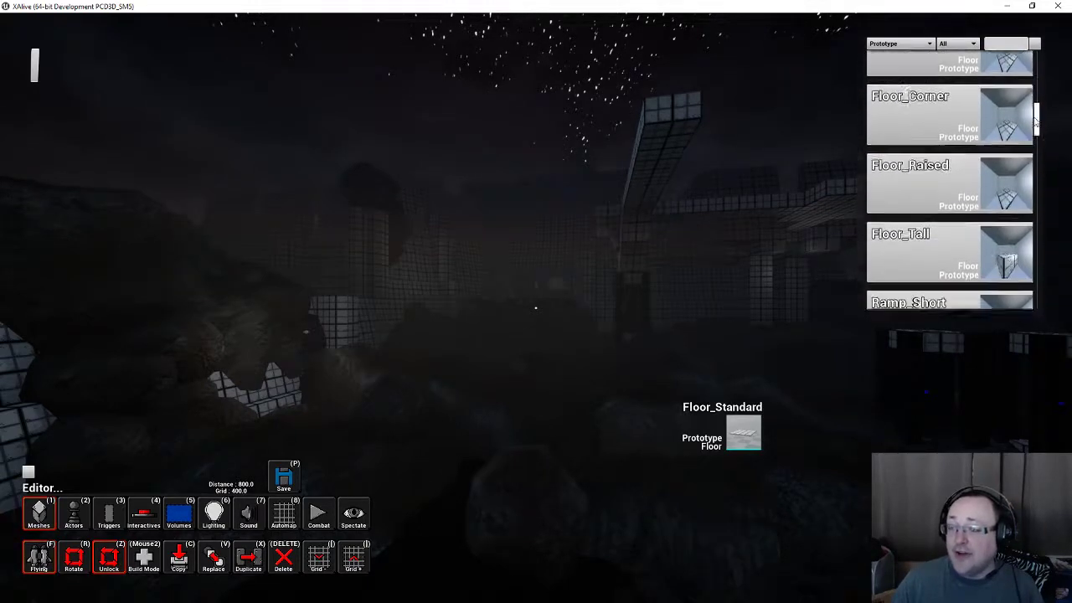
scroll(down, 3)
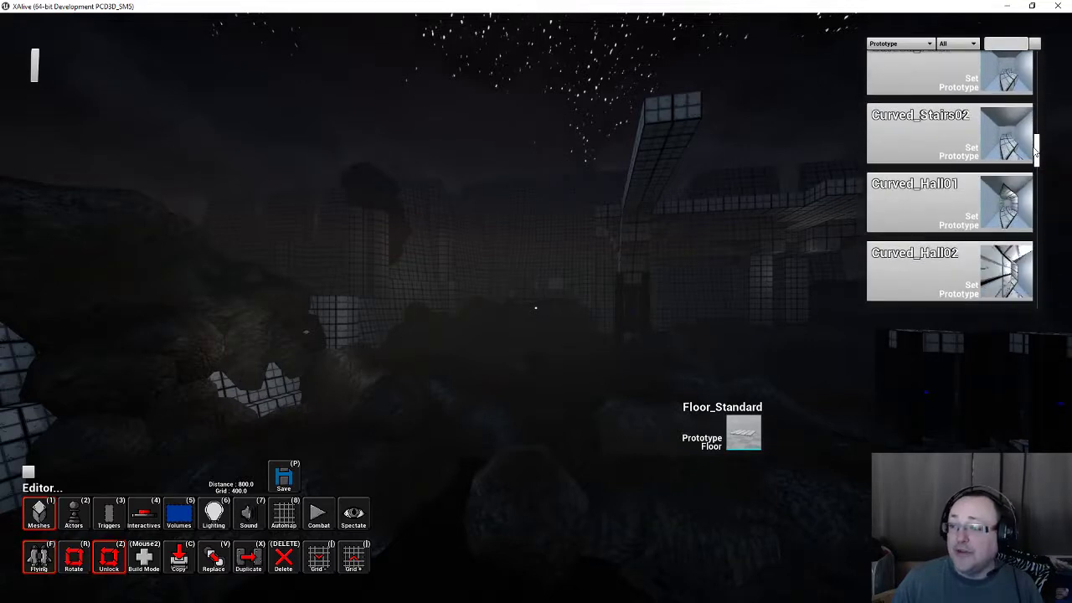
click(902, 43)
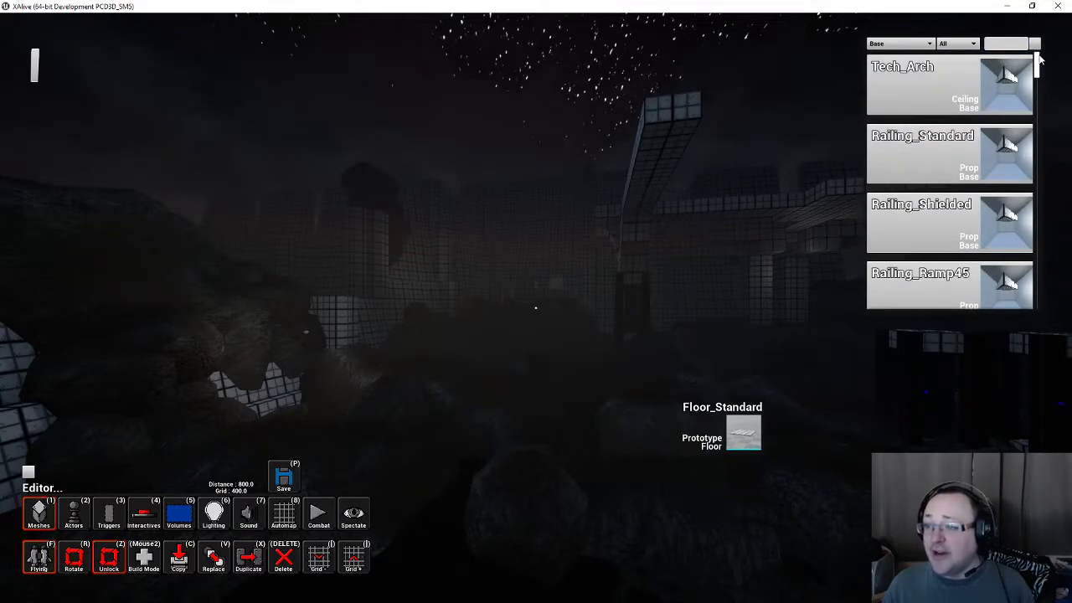
click(898, 44)
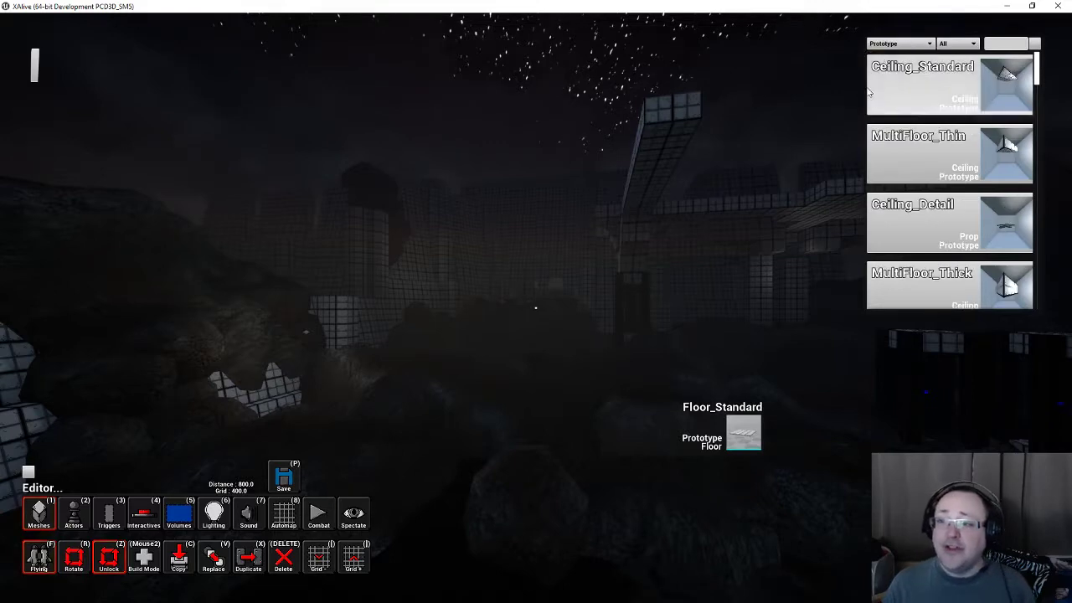
scroll(down, 3)
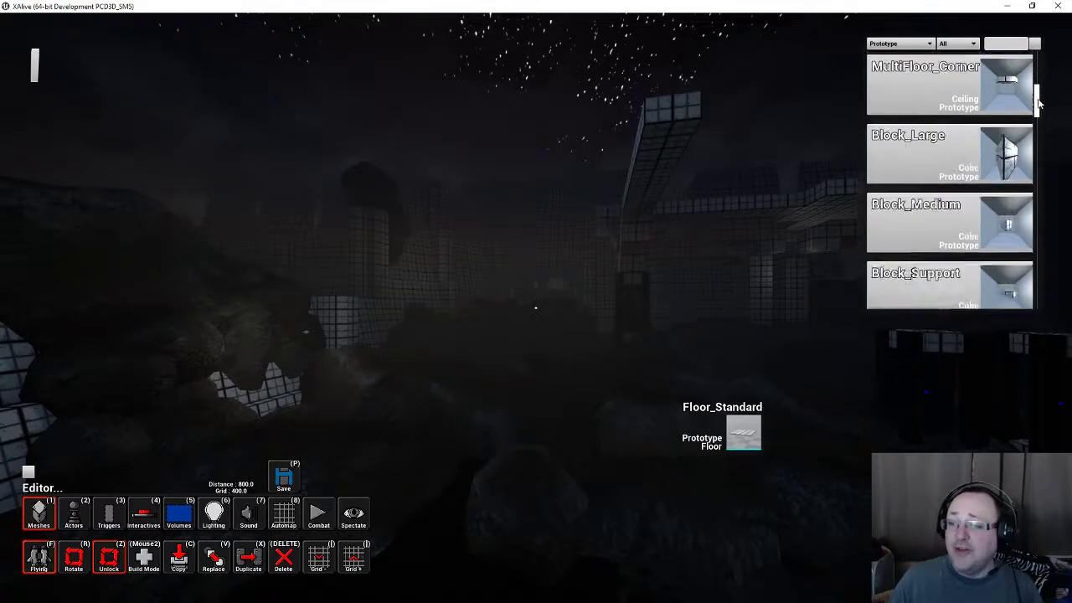
scroll(down, 3)
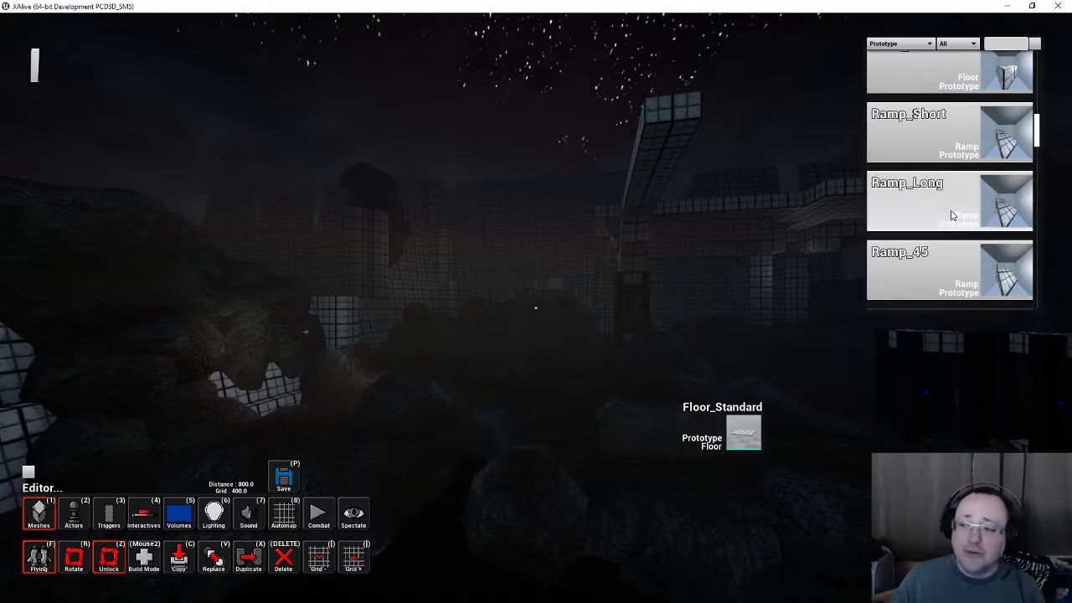
mouse_move(997, 215)
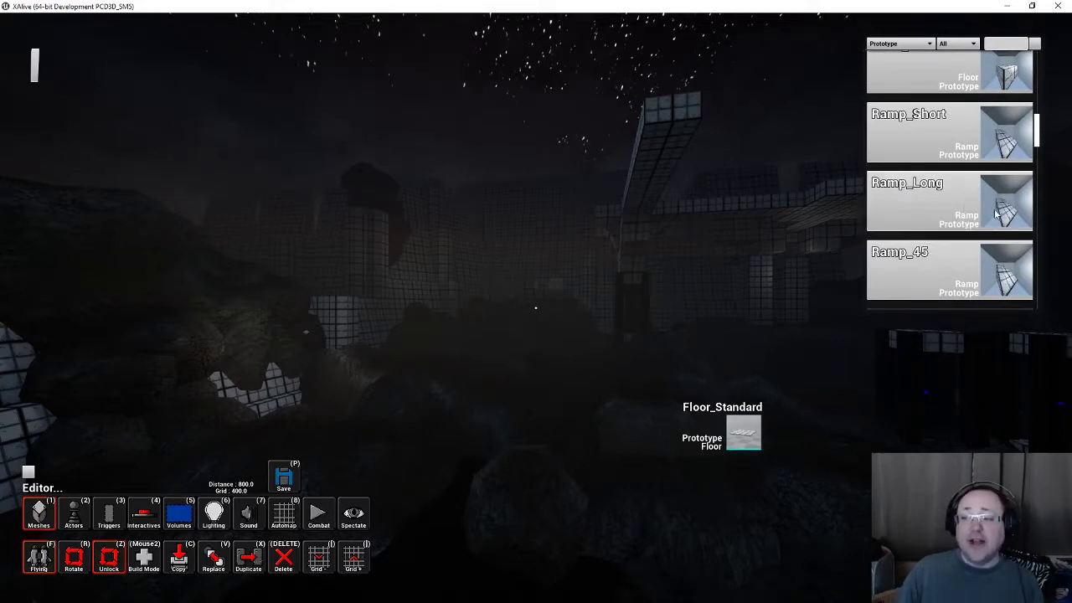
mouse_move(693, 294)
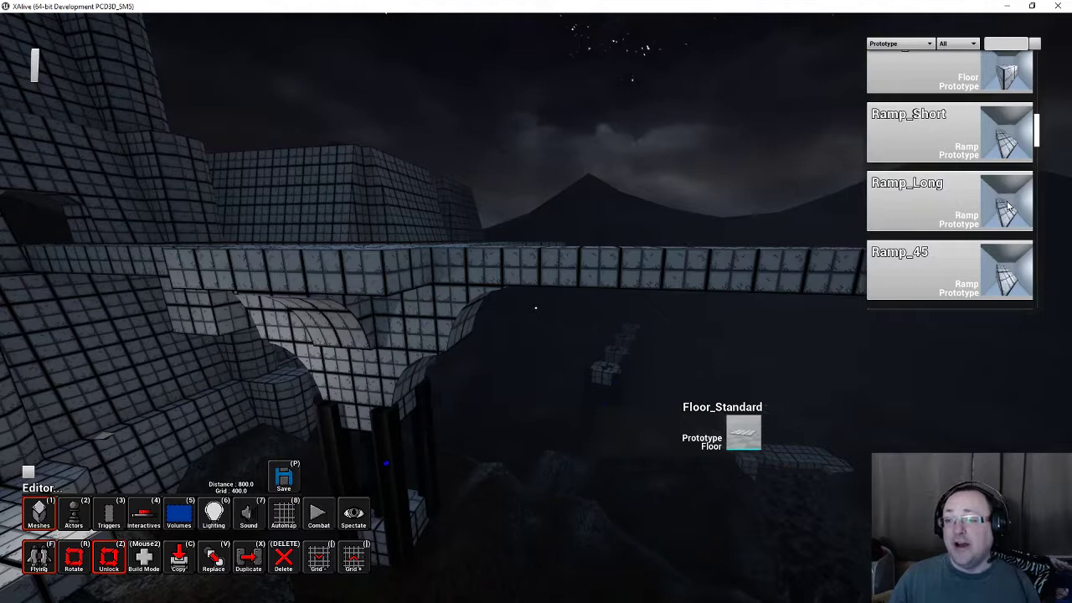
Step: Scroll the object browser down to Floor_Tall and select it for placement on the walkway
scroll(up, 3)
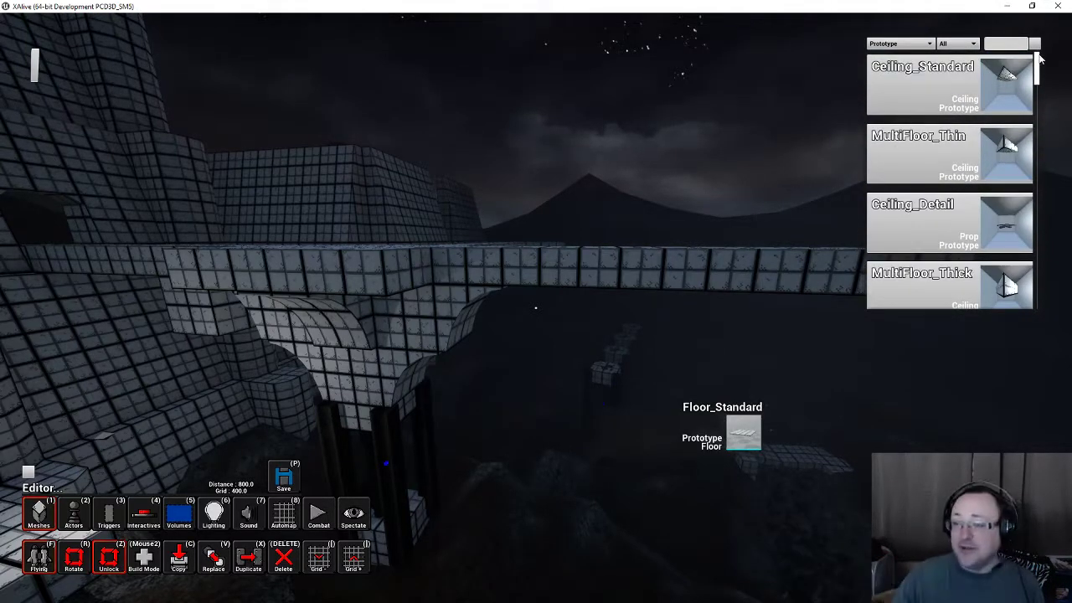
scroll(down, 3)
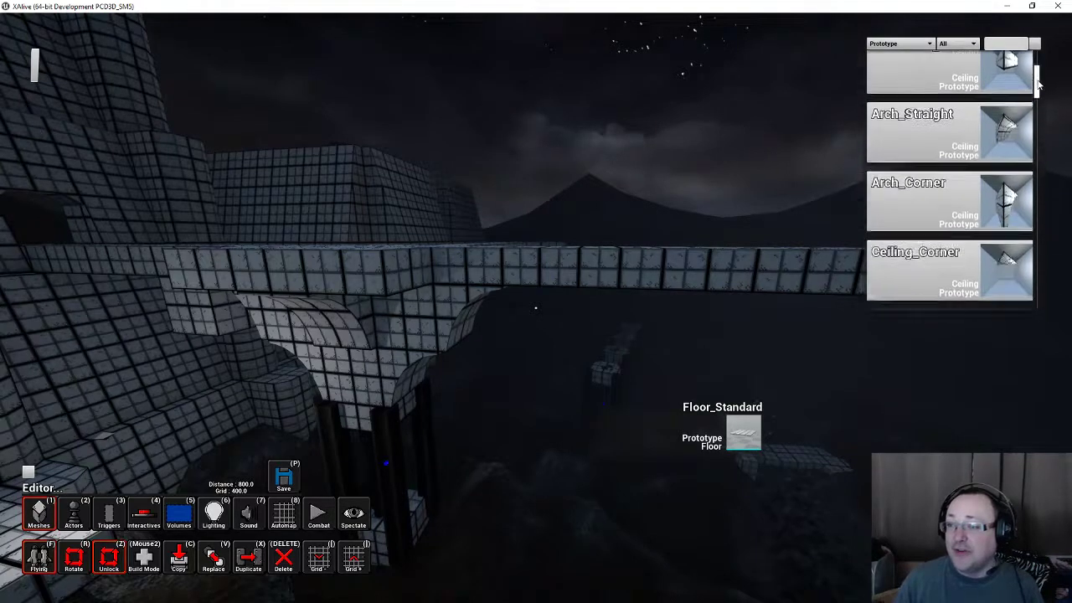
scroll(down, 3)
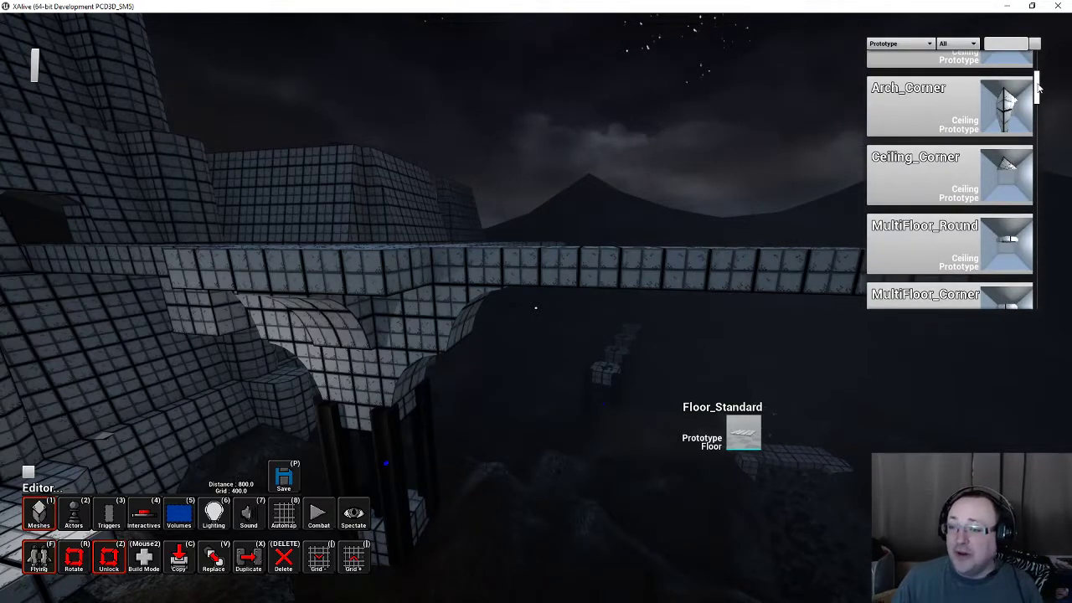
scroll(down, 3)
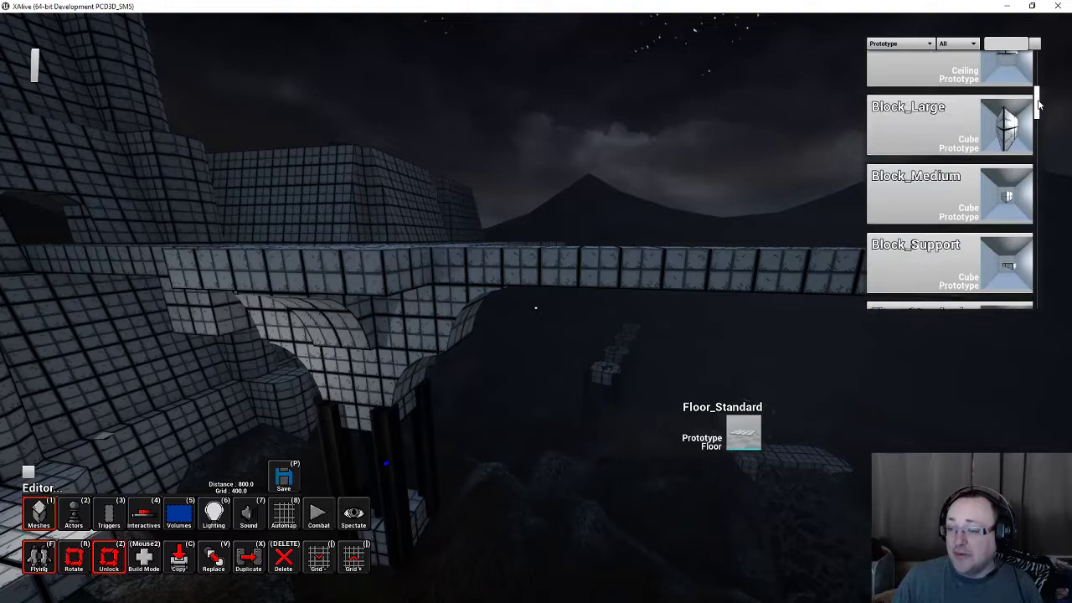
scroll(down, 3)
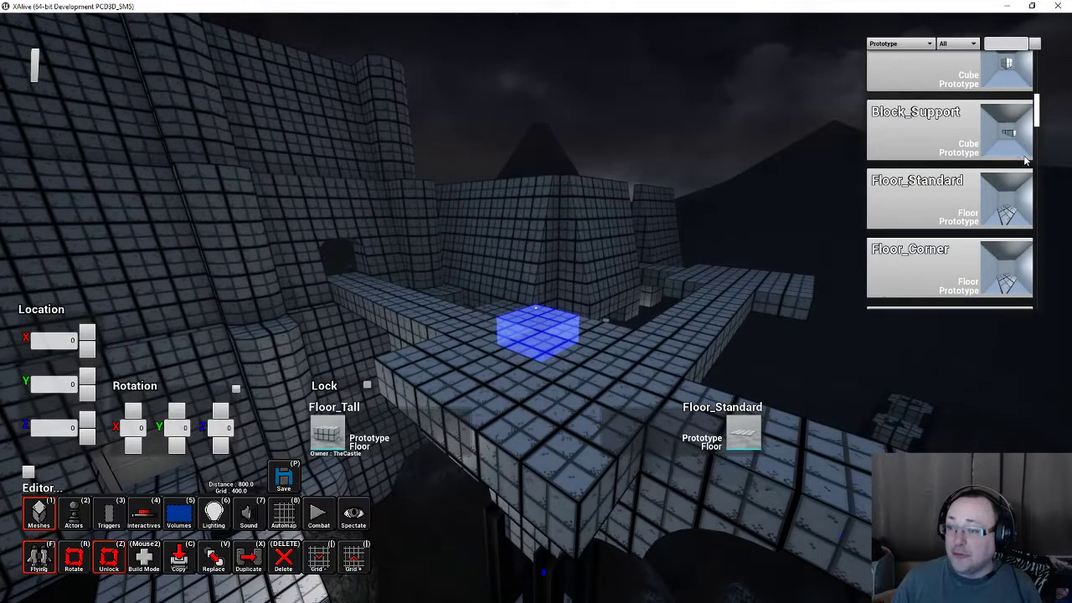
mouse_move(1030, 147)
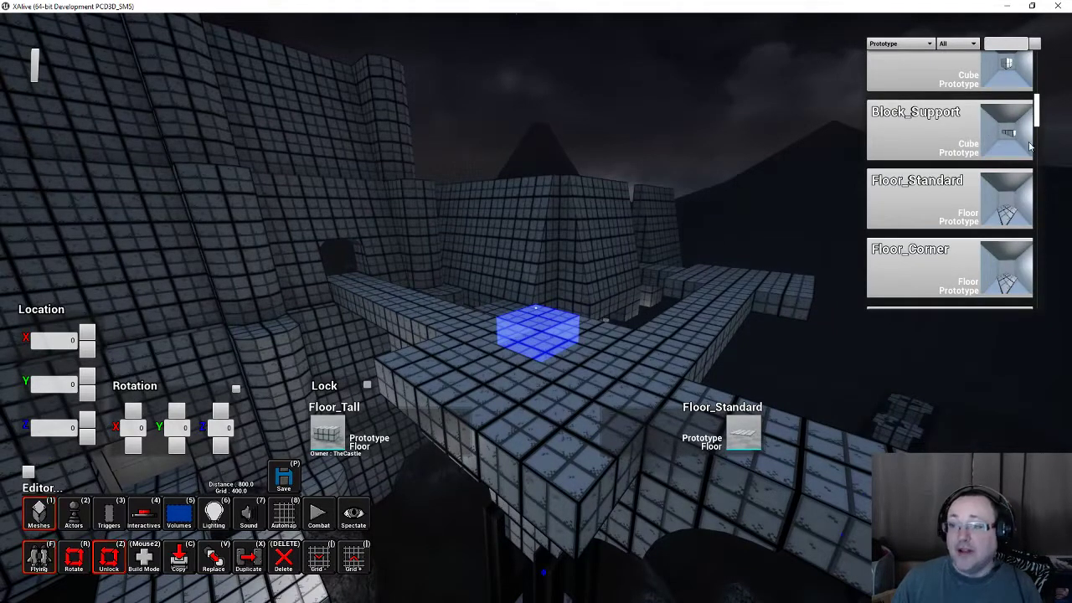
mouse_move(980, 127)
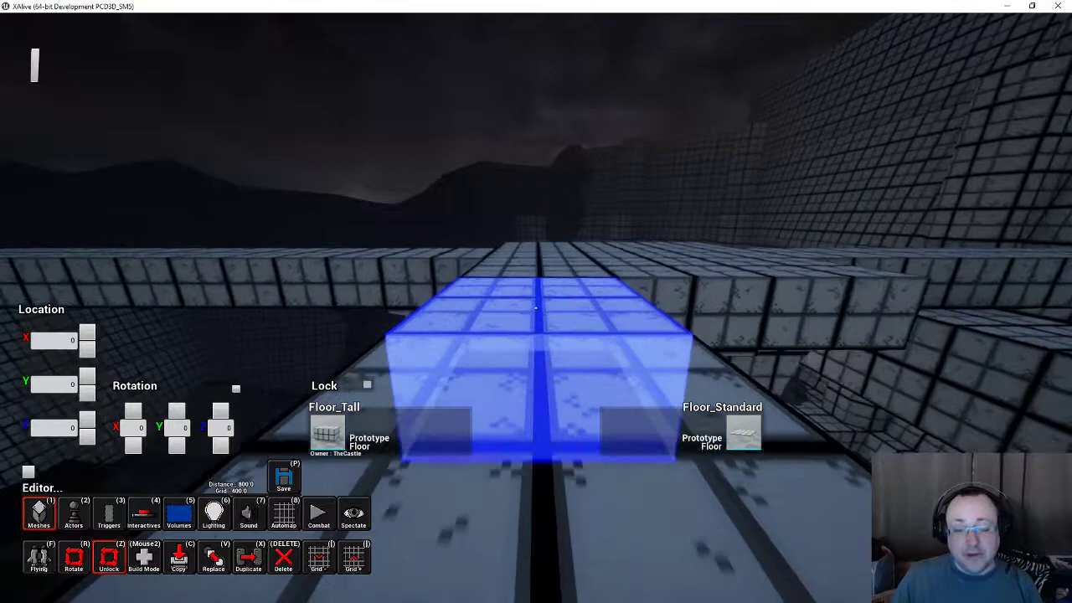
mouse_move(536, 301)
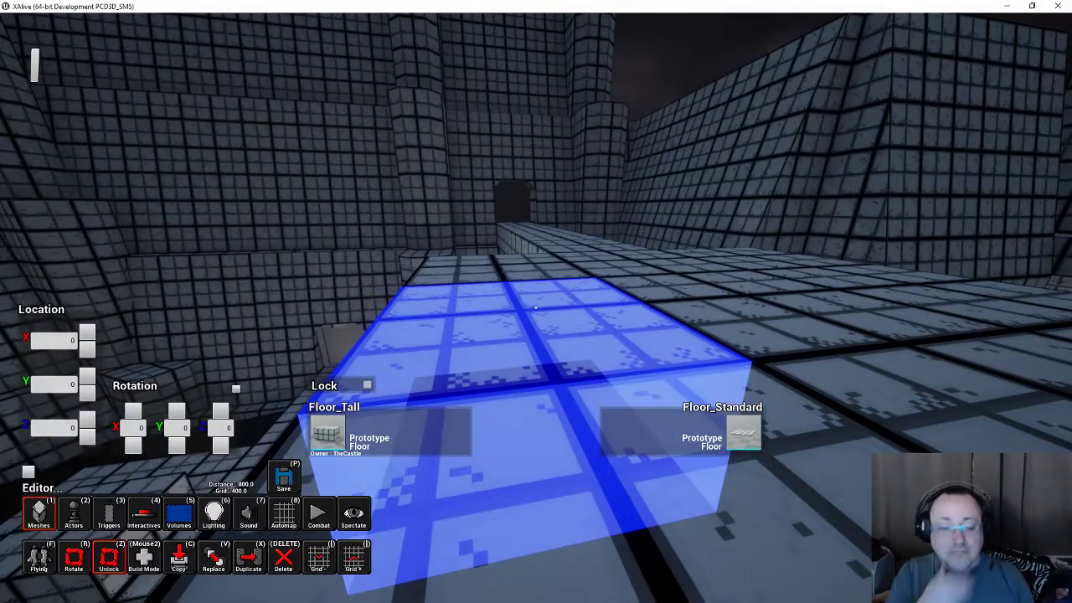
click(39, 513)
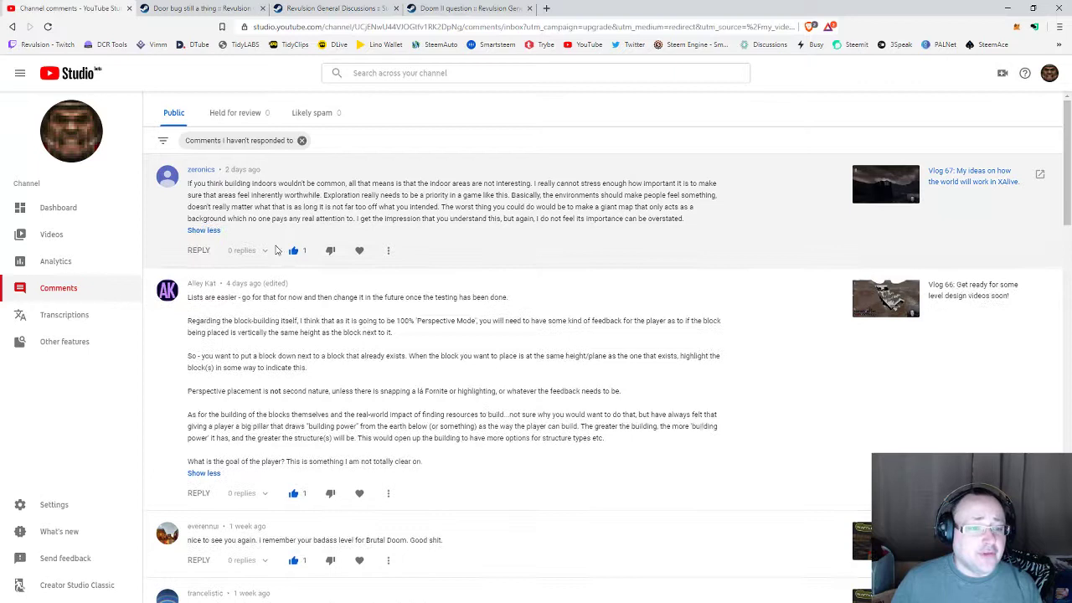
click(358, 250)
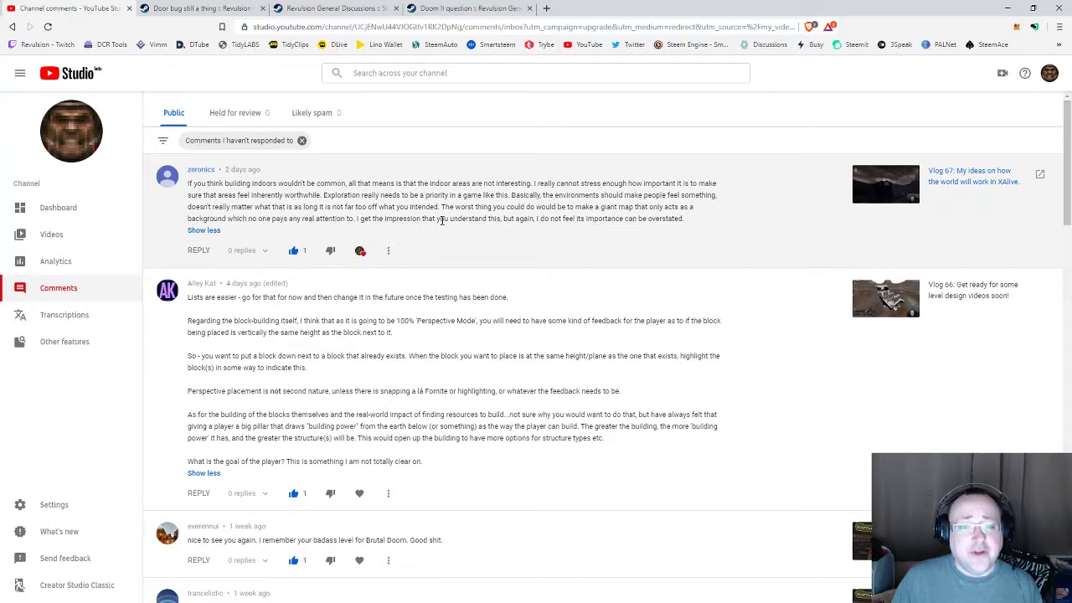
mouse_move(532, 188)
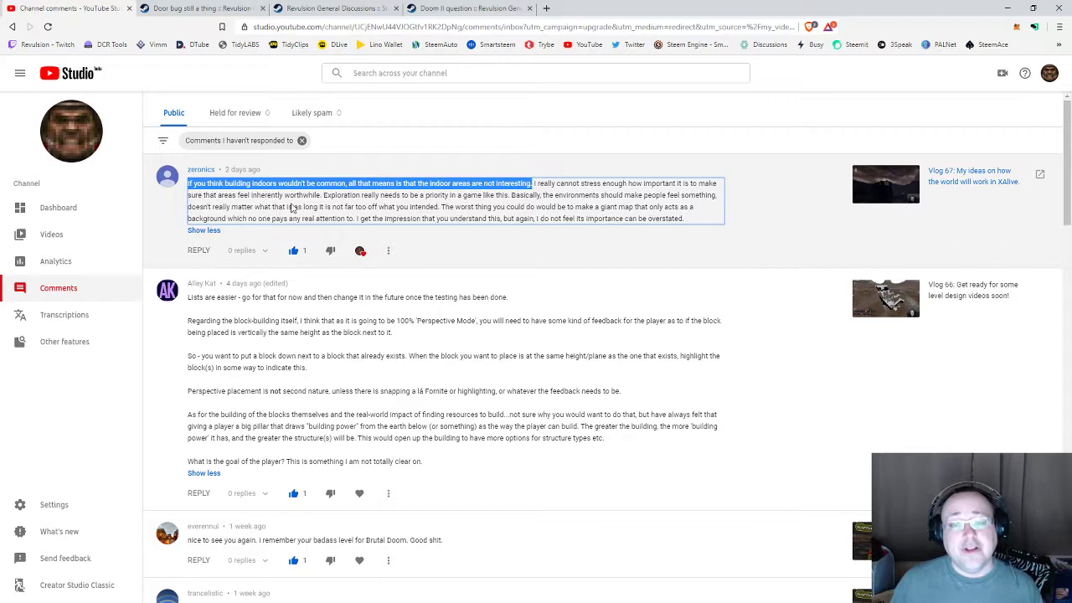
mouse_move(201, 209)
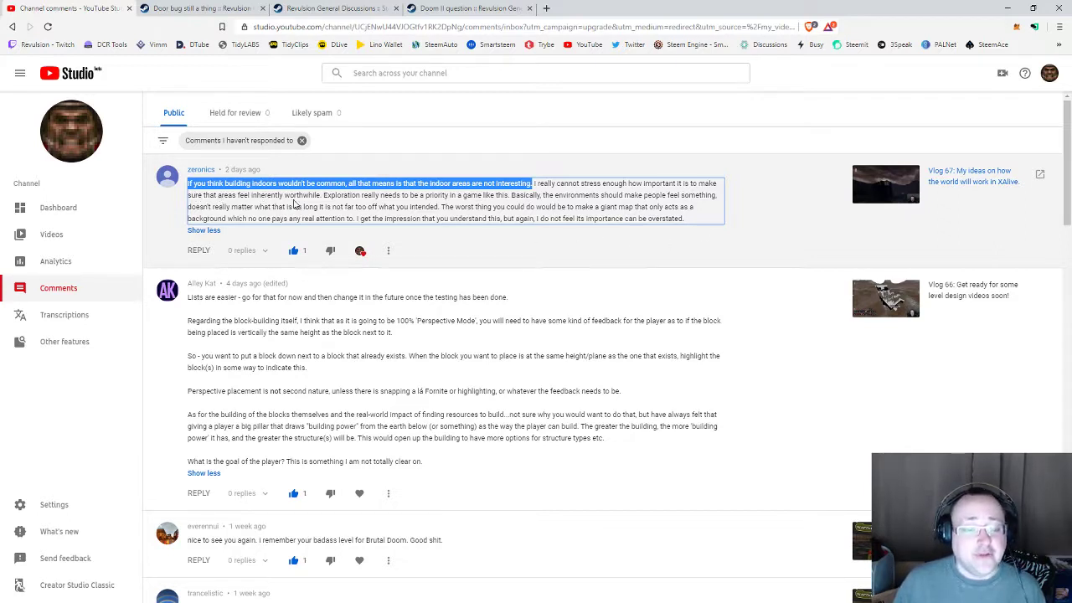
drag(533, 183, 320, 194)
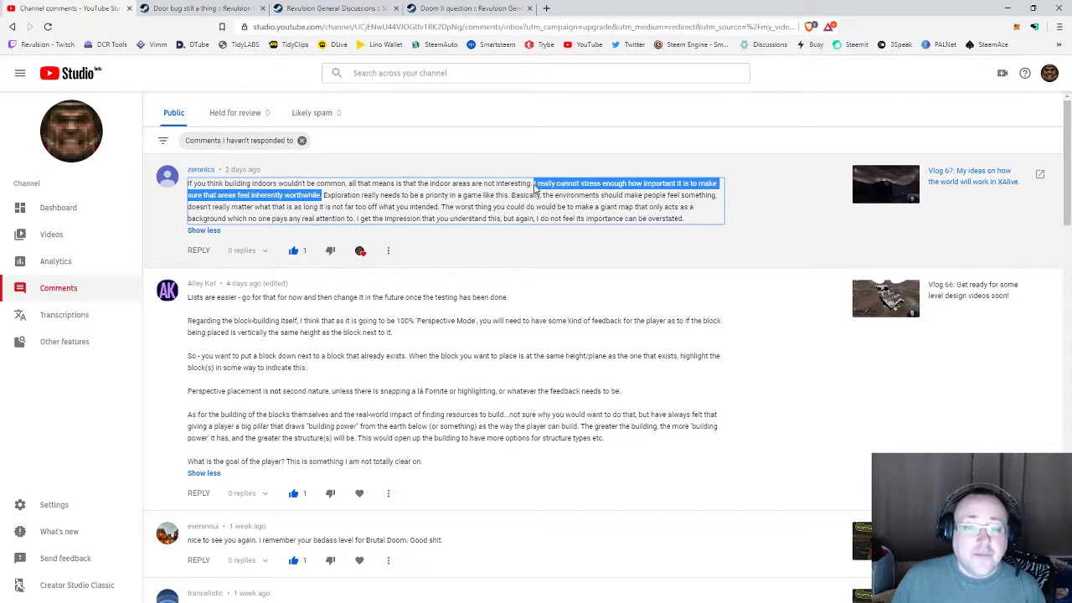
mouse_move(459, 188)
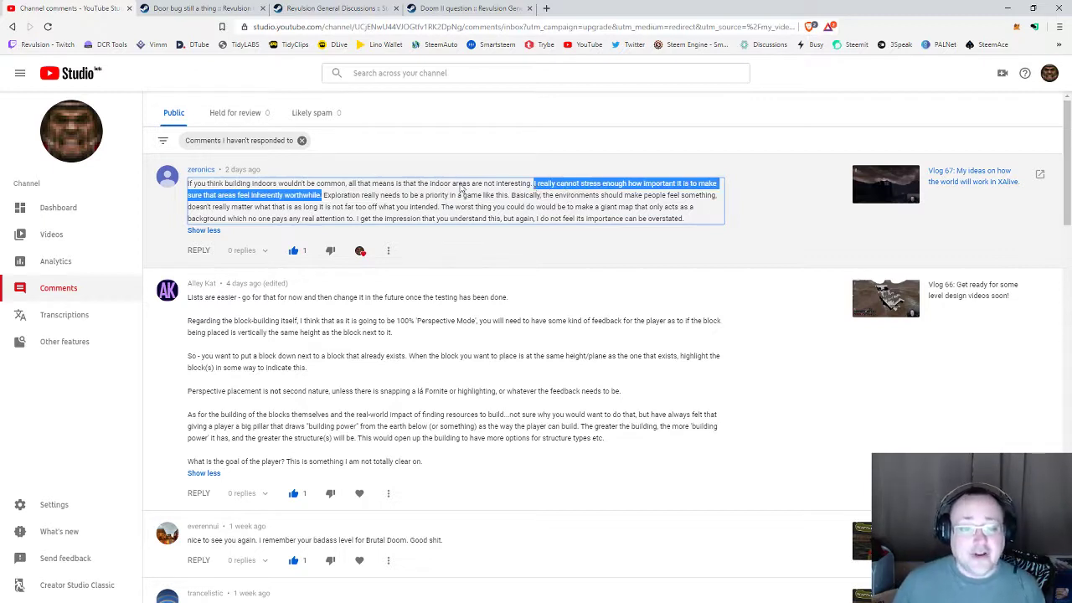
click(327, 201)
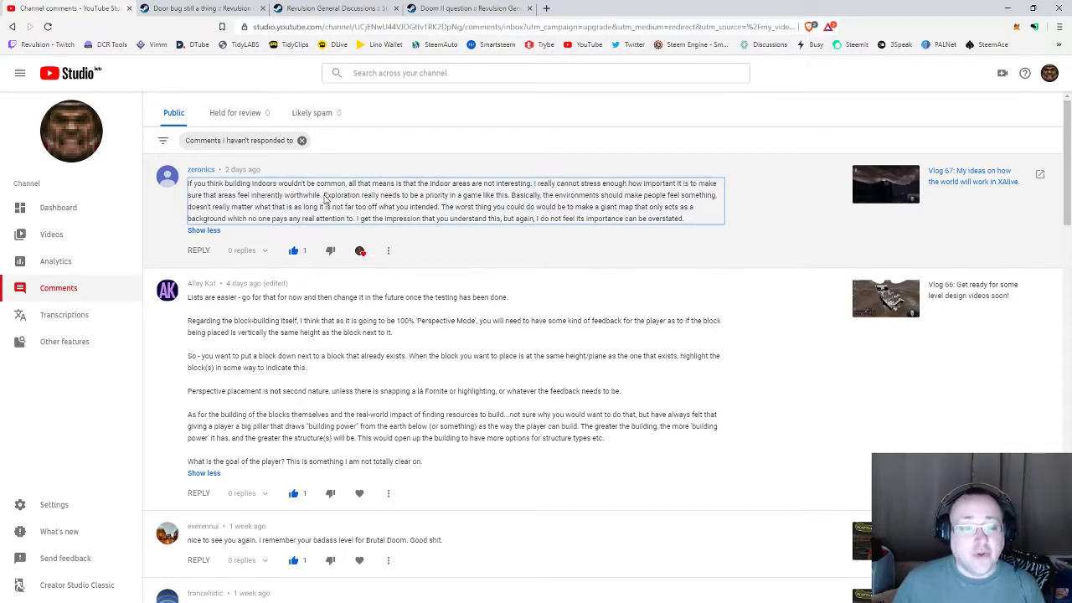
mouse_move(411, 201)
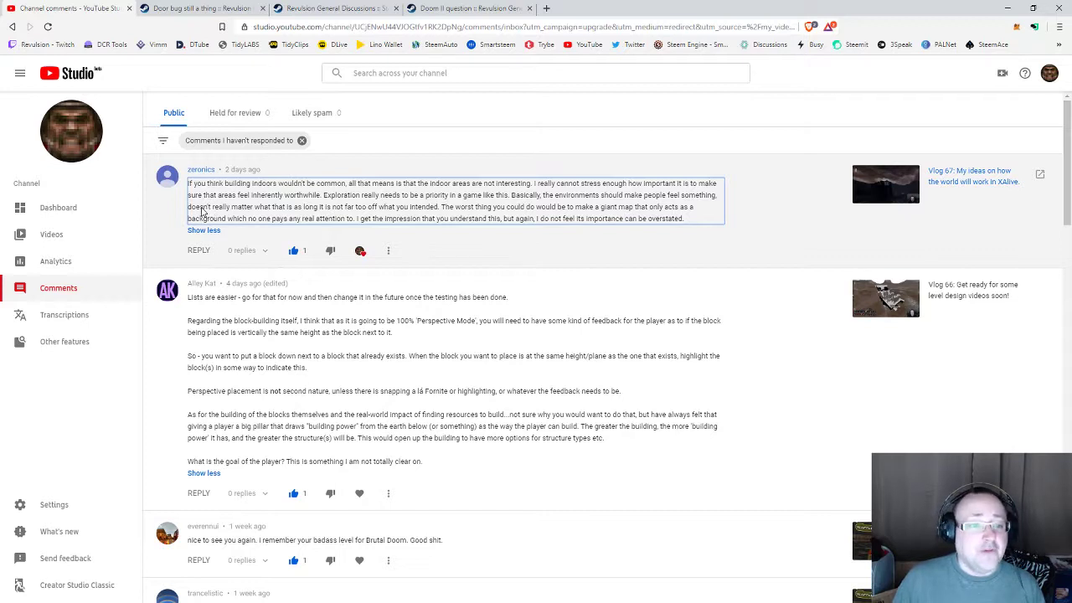
mouse_move(332, 211)
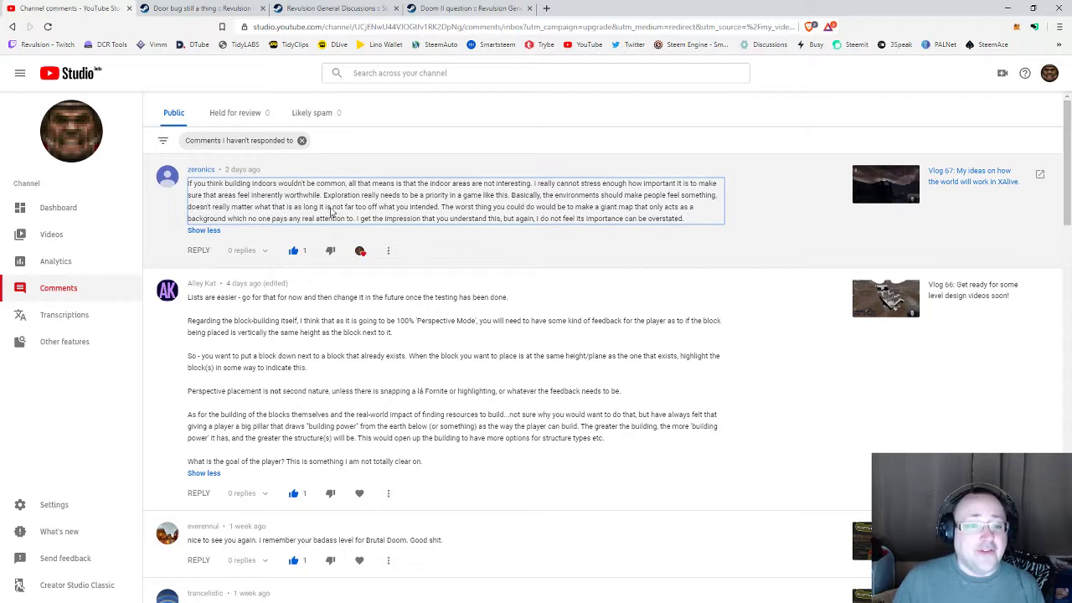
mouse_move(436, 215)
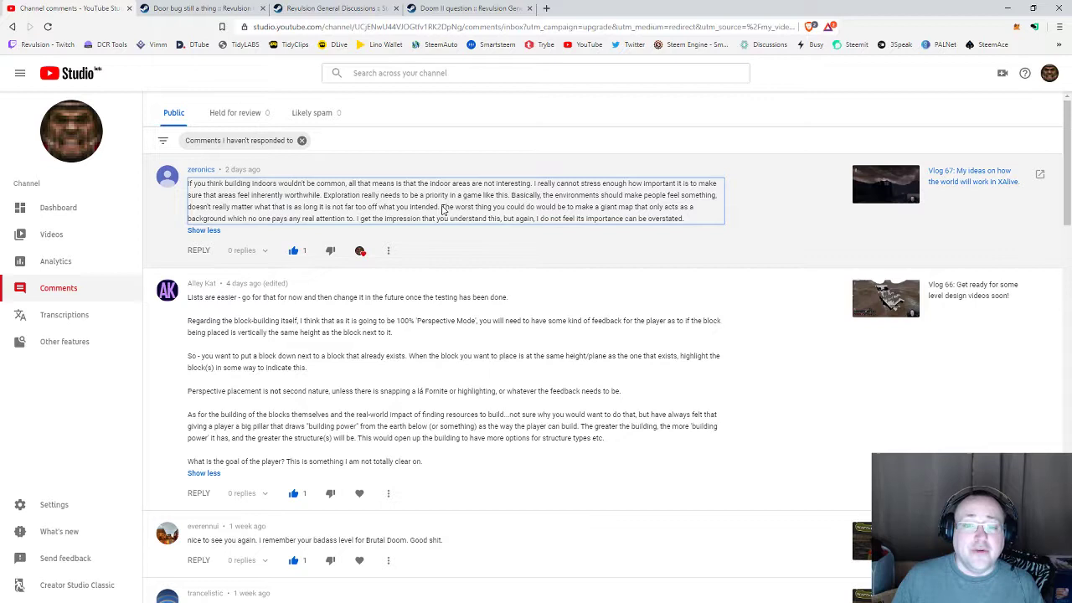
mouse_move(645, 215)
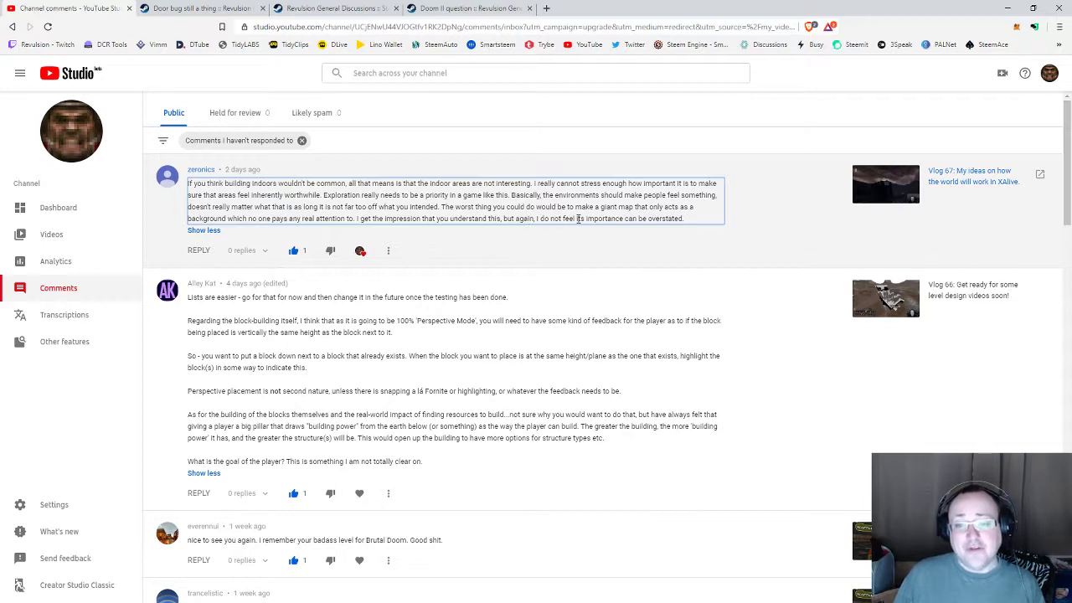
double_click(662, 218)
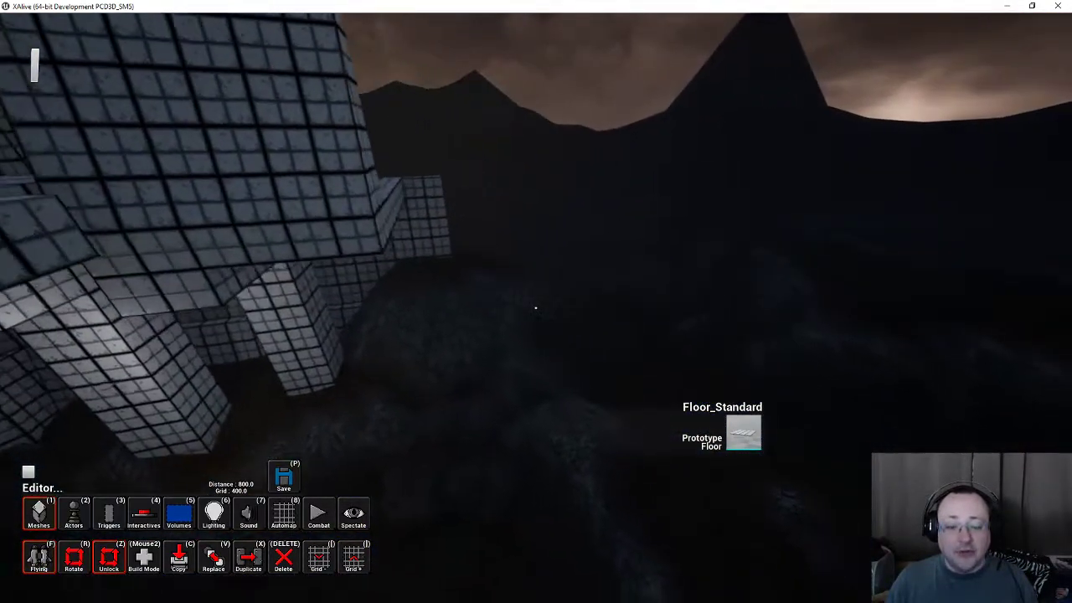
mouse_move(536, 301)
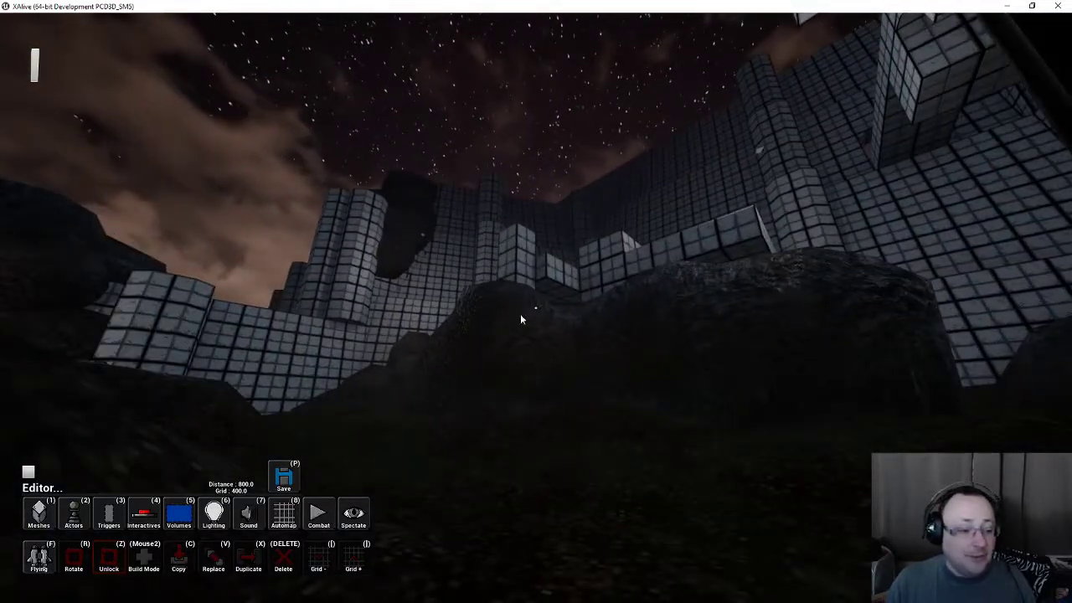
click(38, 516)
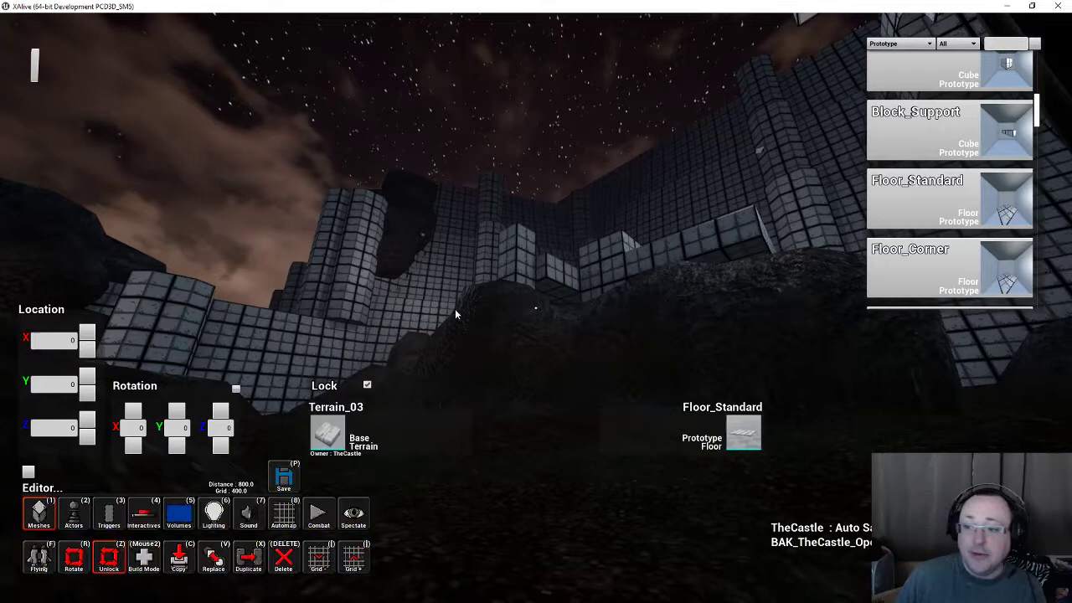
scroll(down, 3)
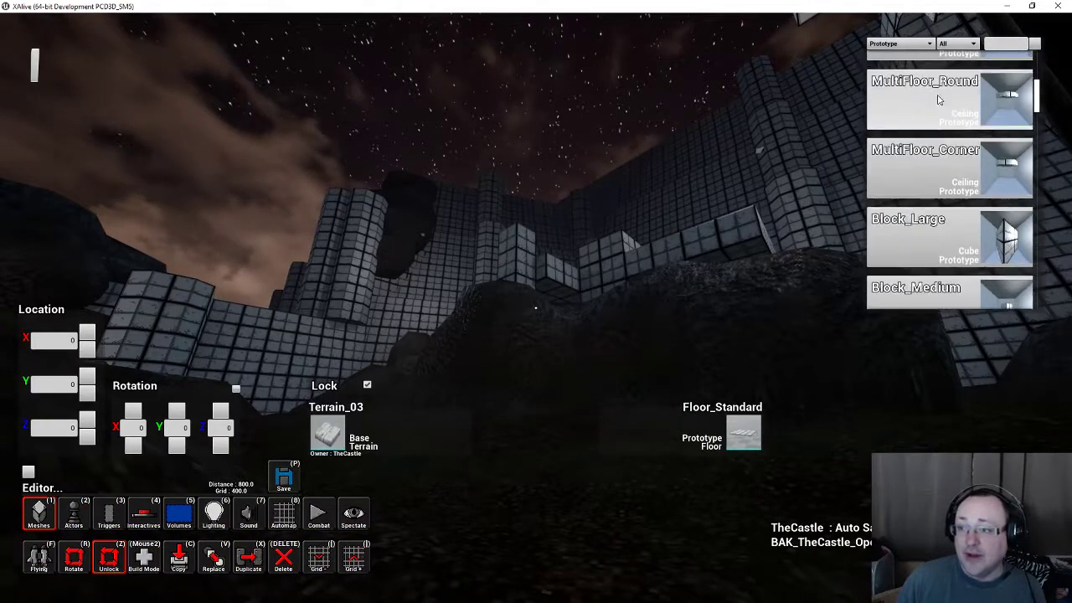
scroll(up, 3)
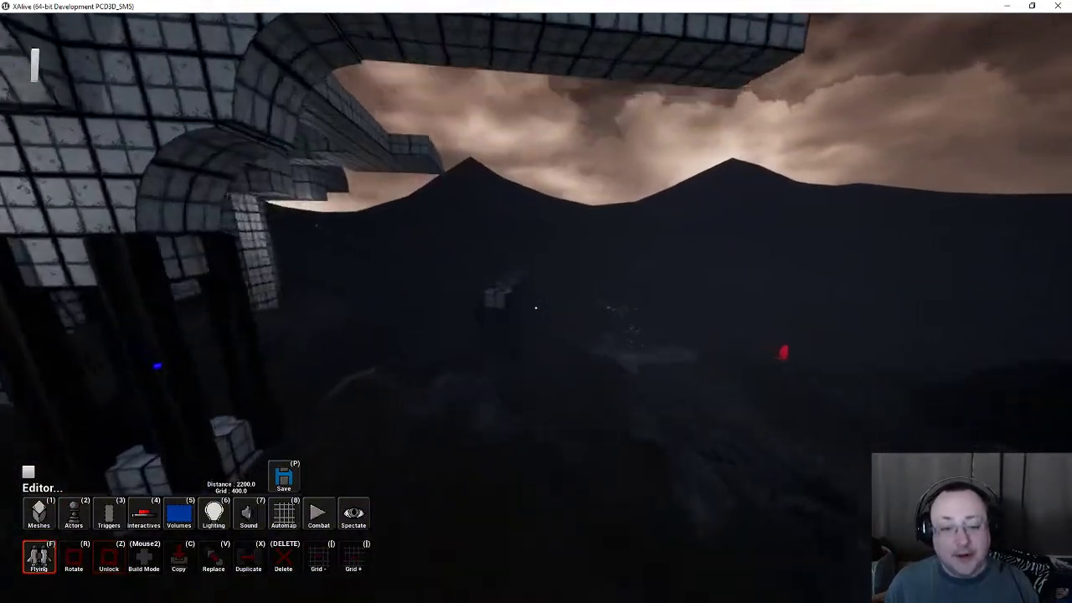
mouse_move(536, 308)
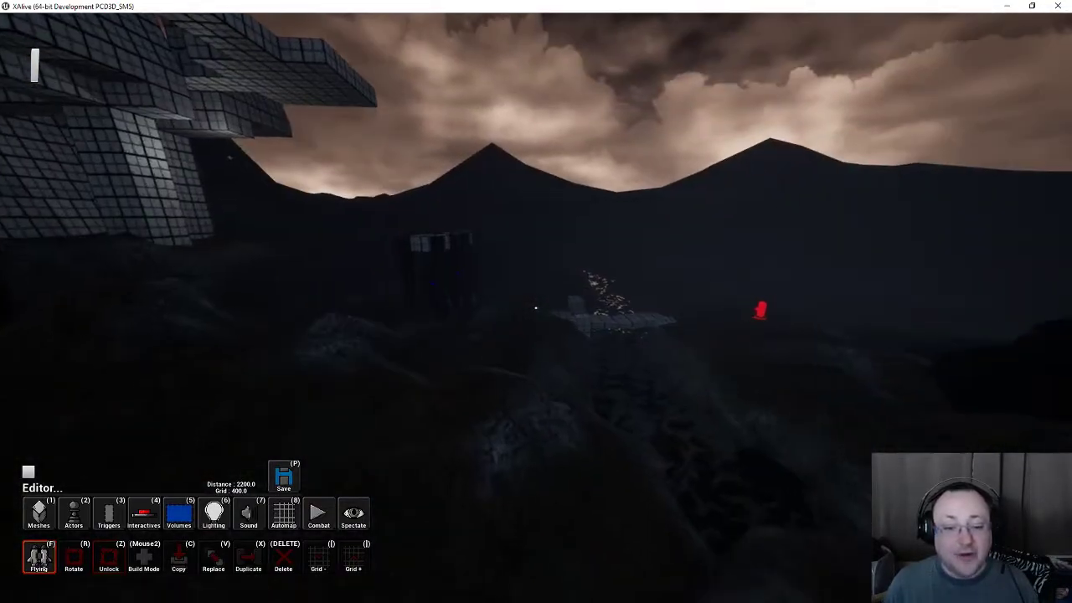
mouse_move(537, 301)
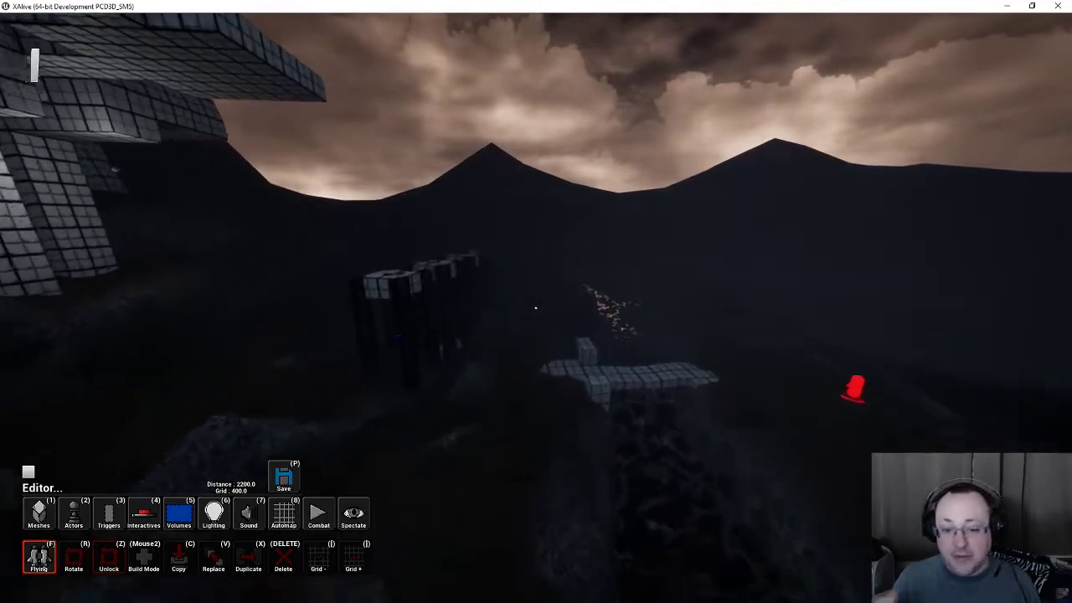
mouse_move(536, 301)
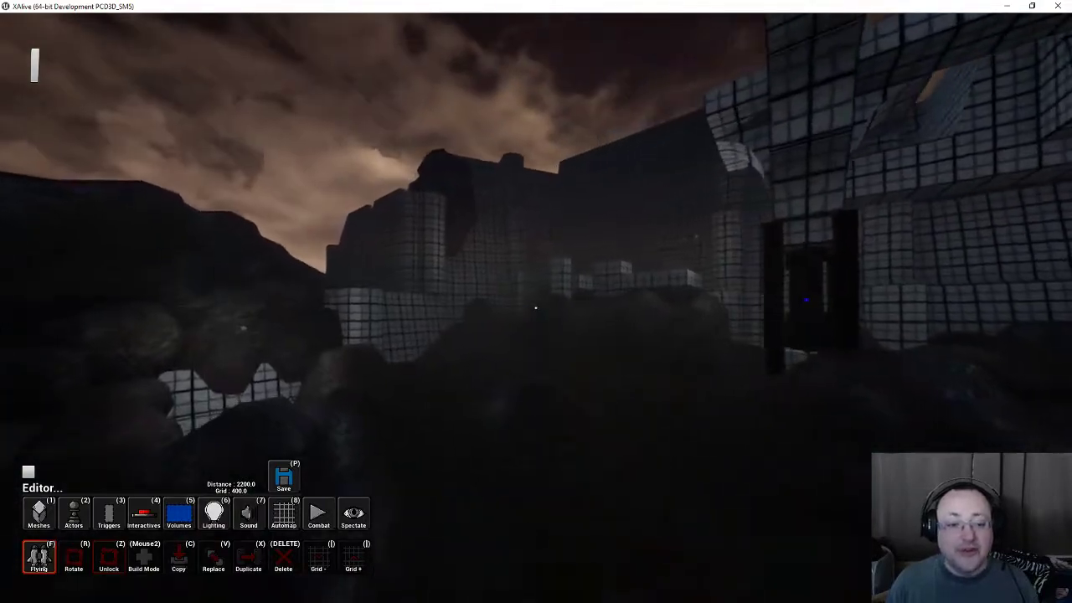
mouse_move(536, 302)
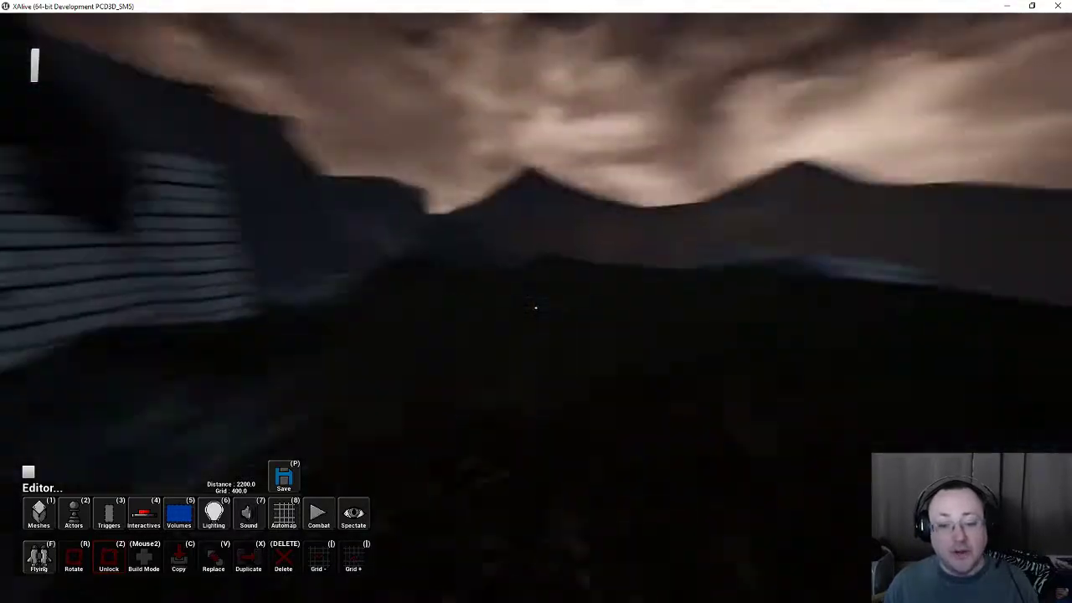
mouse_move(536, 302)
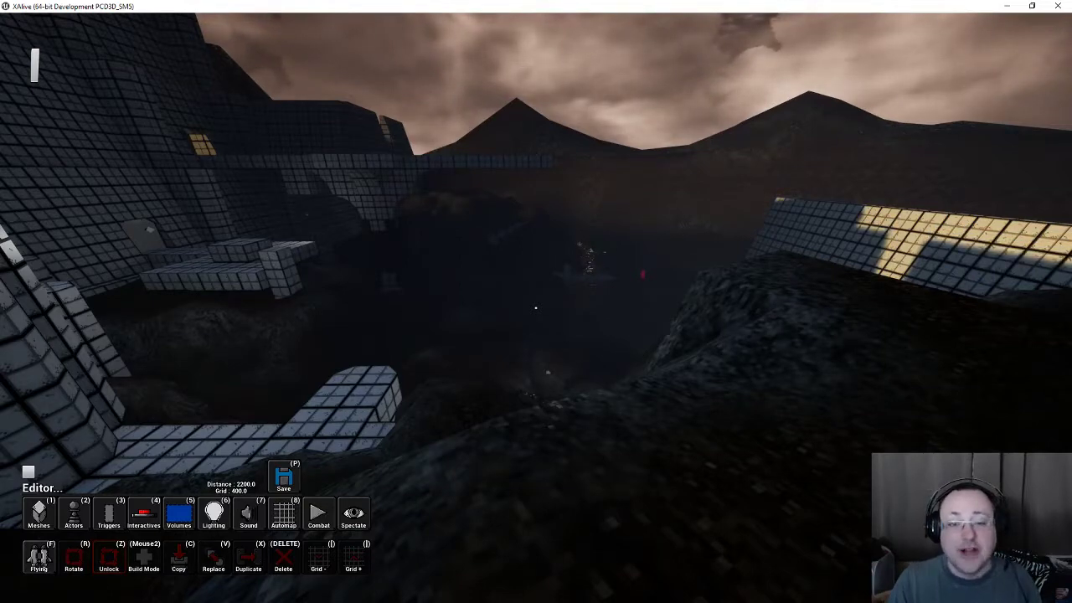
mouse_move(536, 302)
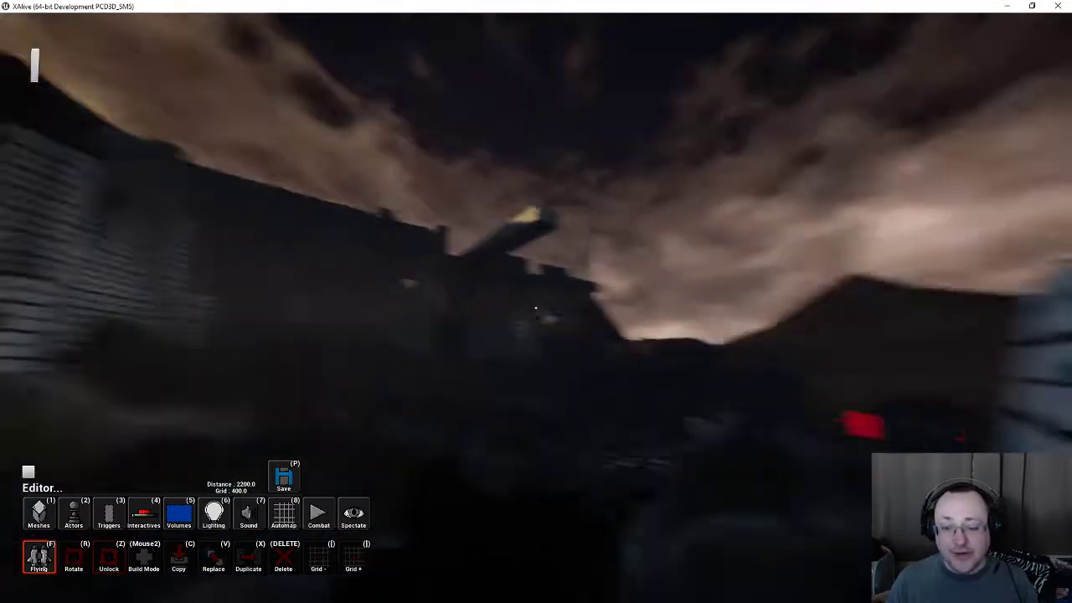
mouse_move(536, 302)
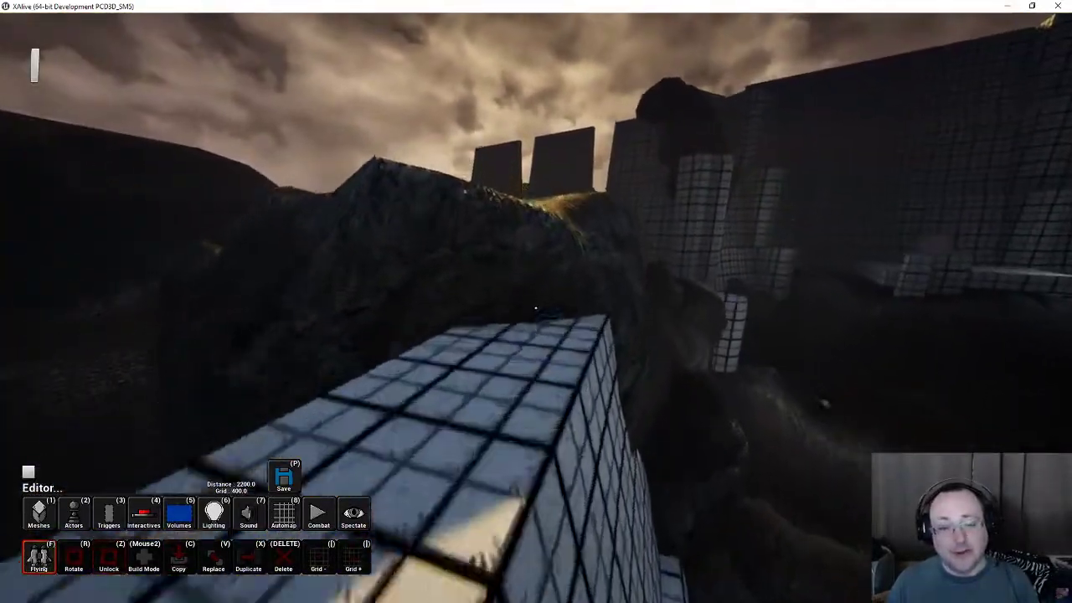
mouse_move(537, 301)
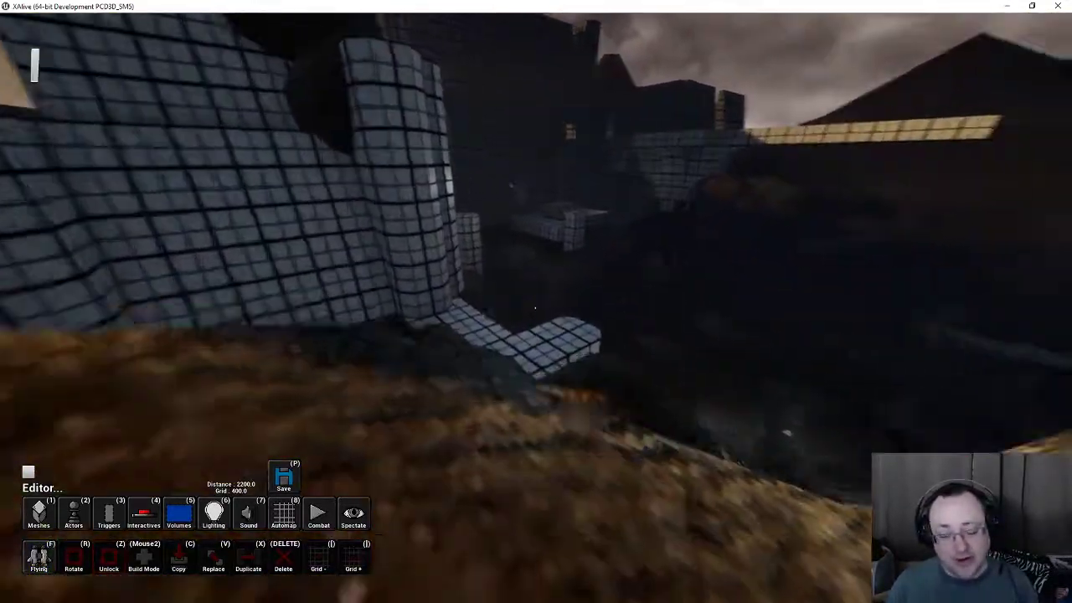
mouse_move(536, 302)
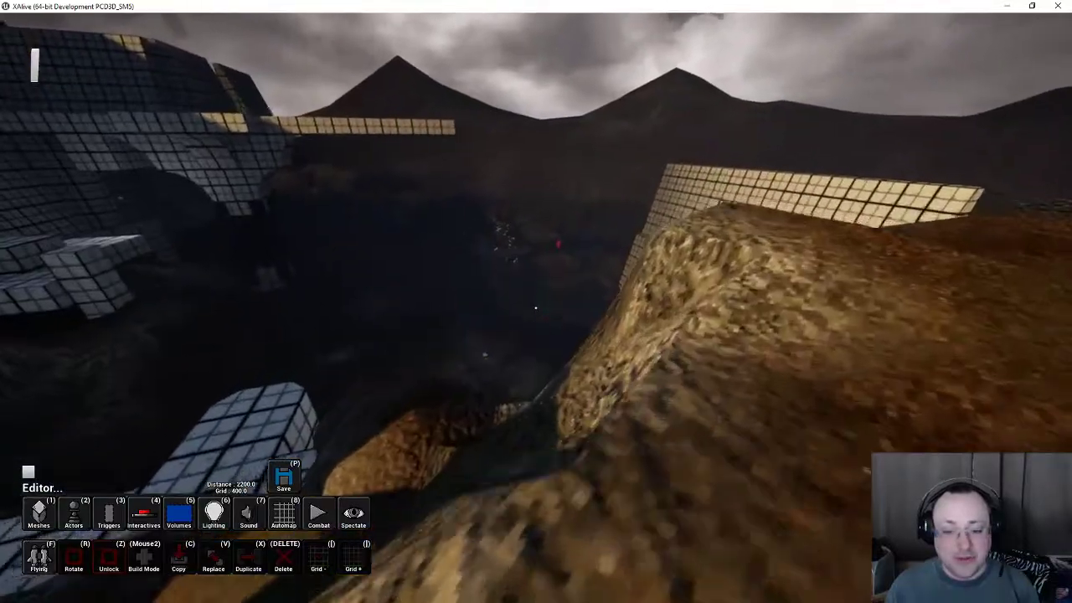
mouse_move(536, 309)
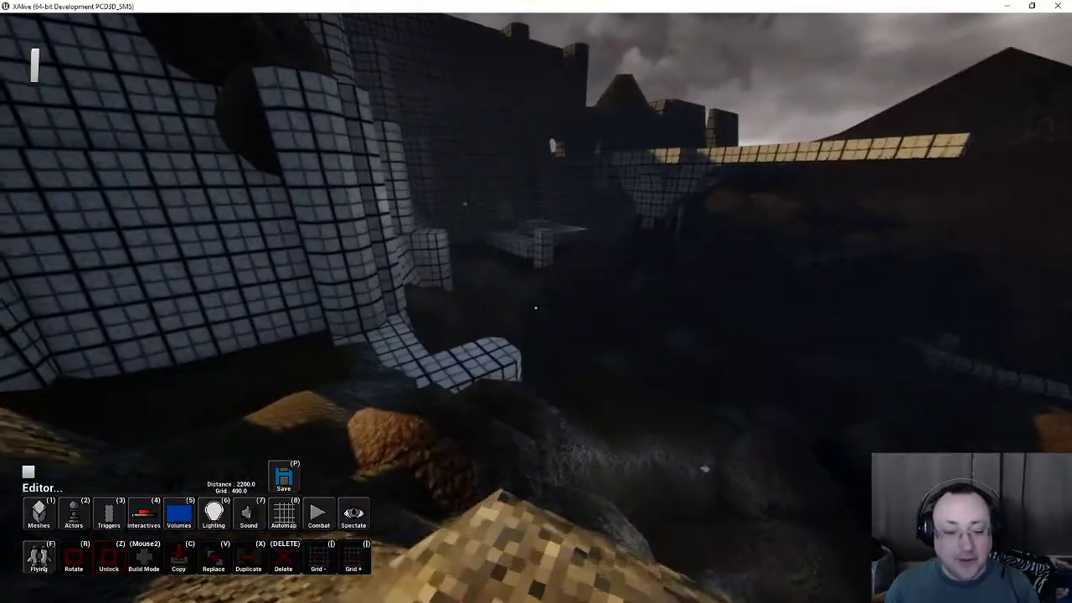
mouse_move(536, 302)
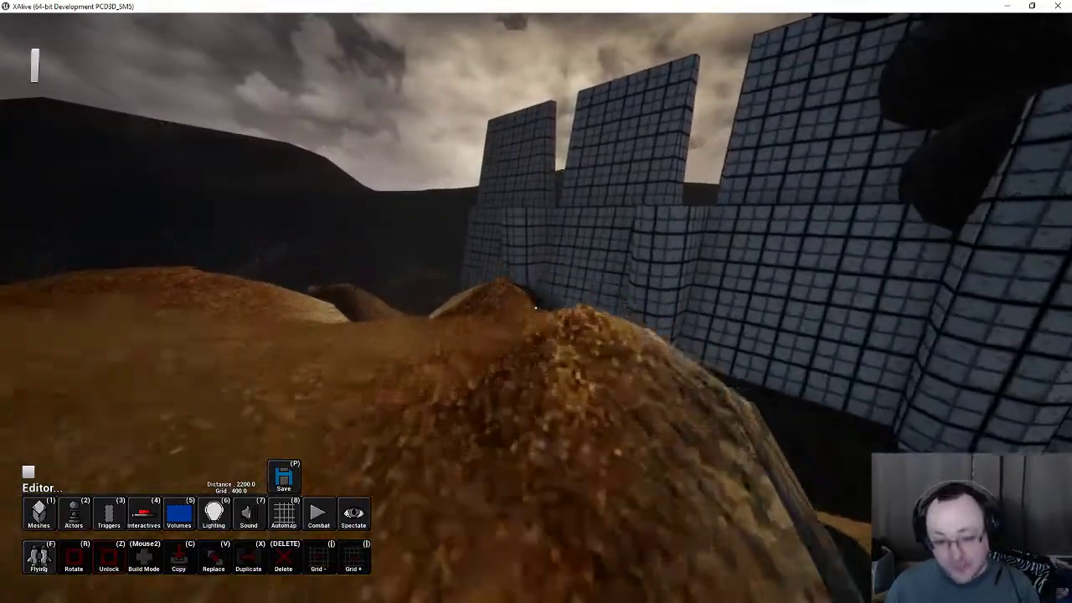